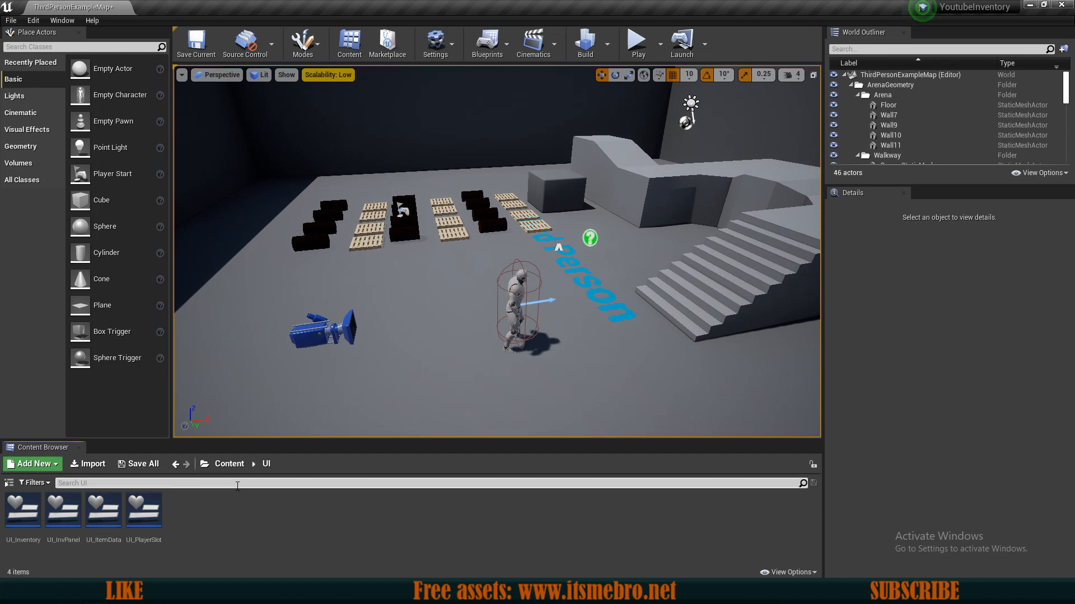
pyautogui.moveTo(215, 512)
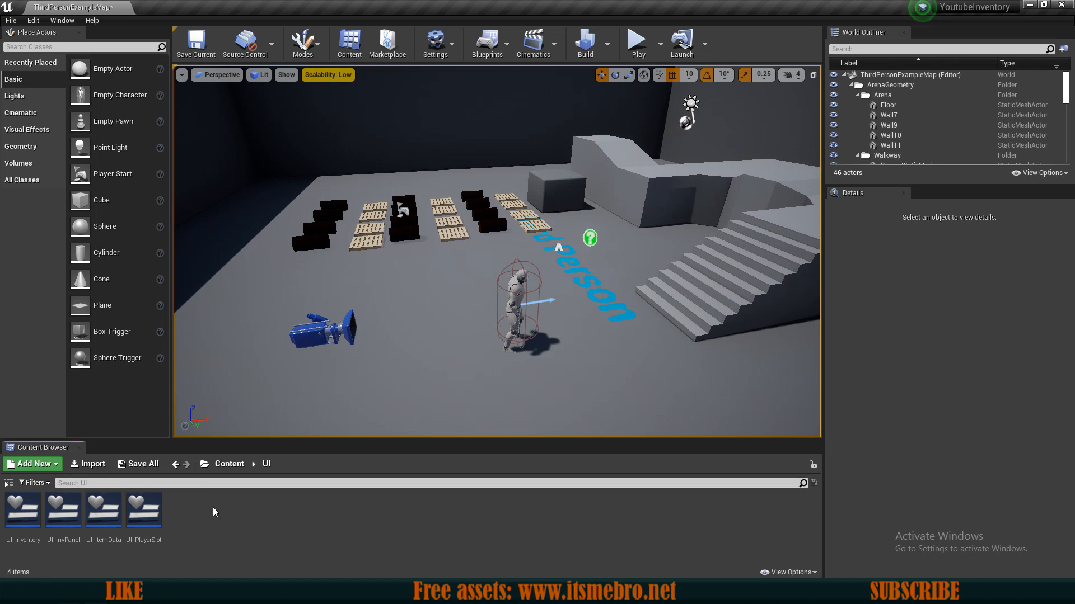
# - Run a test play of the inventory level and then stop it
pyautogui.click(635, 39)
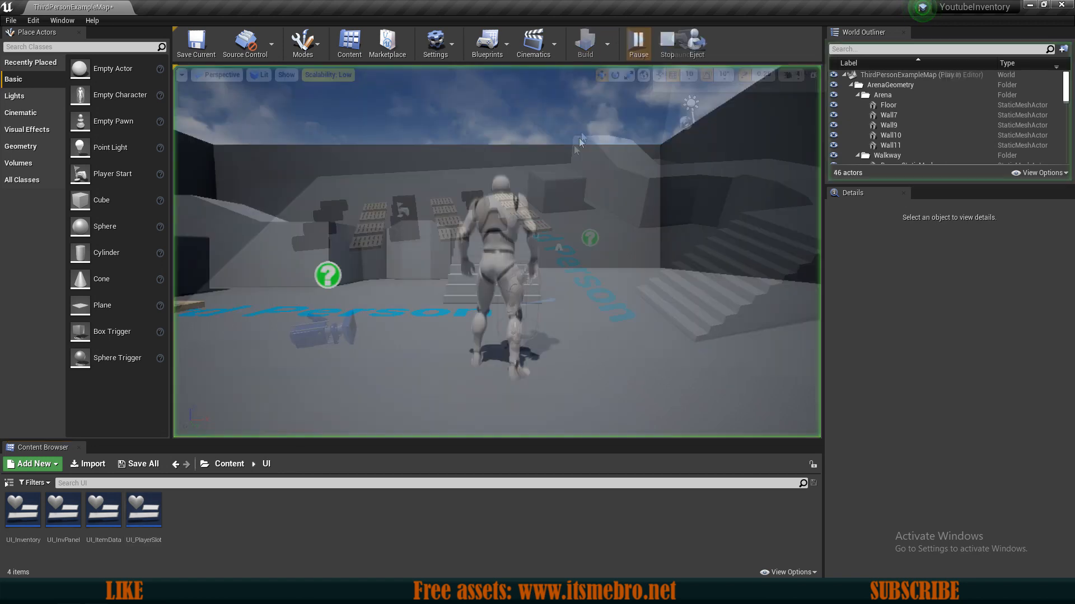
pyautogui.click(637, 41)
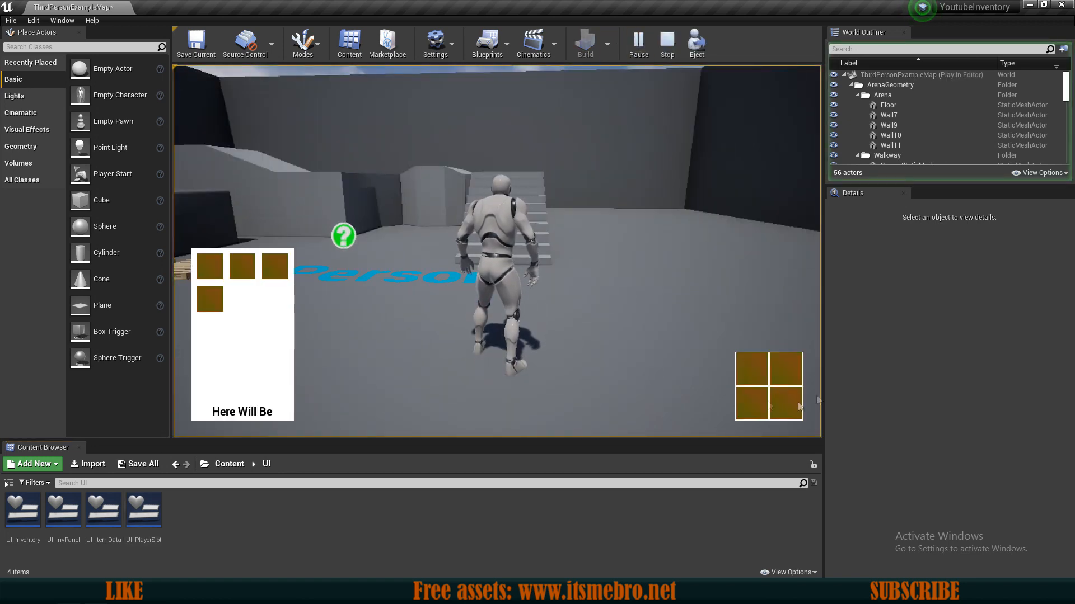
pyautogui.click(665, 43)
pyautogui.write('UI_ItemToolTip')
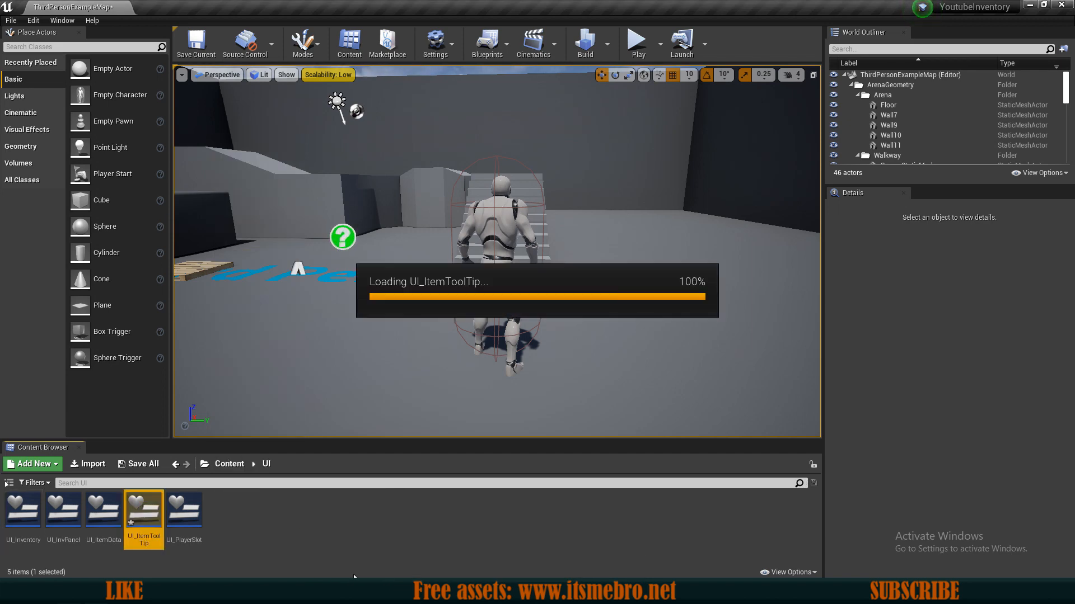
# - Open UI_ItemToolTip and search the Palette for a Border
pyautogui.doubleClick(143, 510)
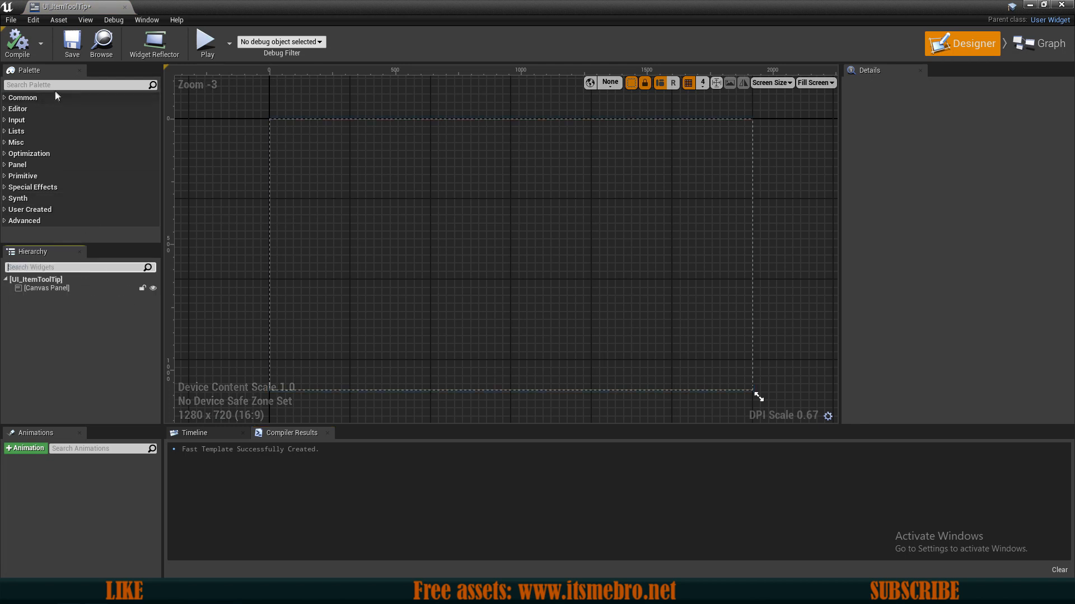
pyautogui.write('bor')
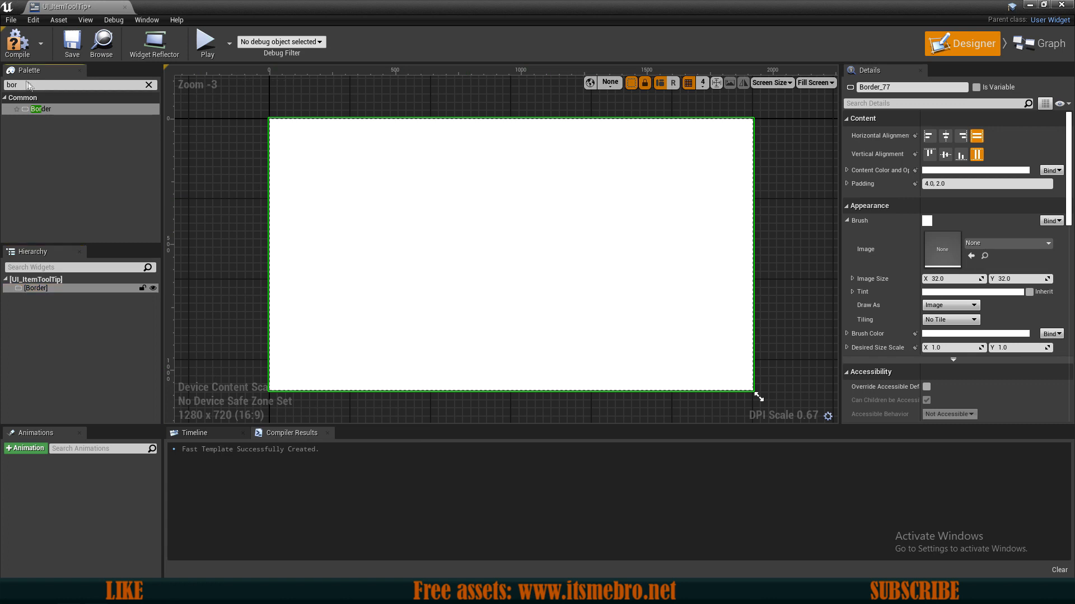
pyautogui.moveTo(900, 300)
pyautogui.write('text')
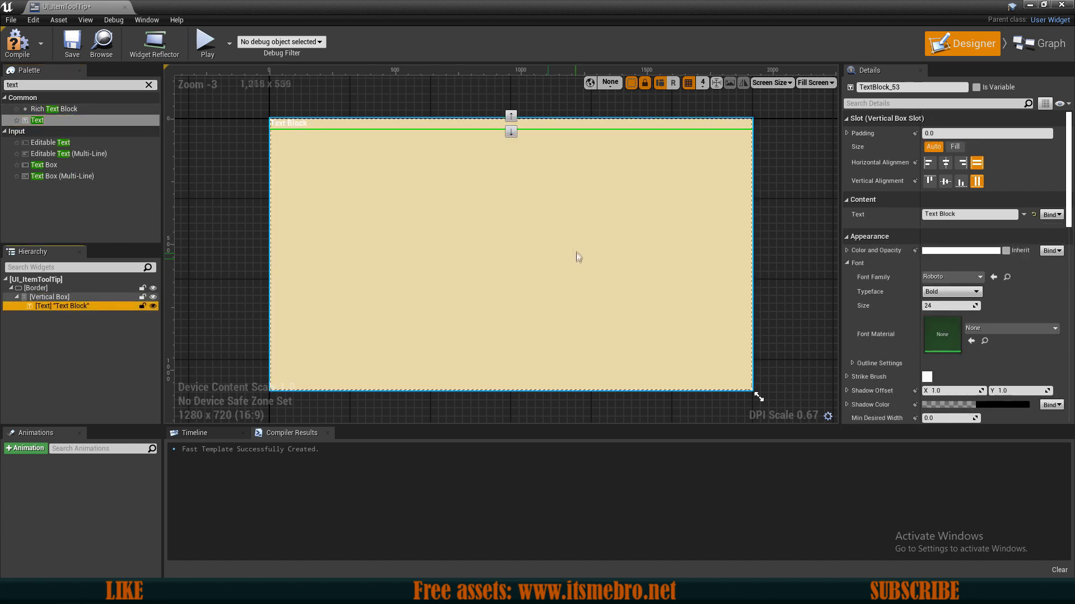
# - Make the text block fill its slot, vertically centred, with black text
pyautogui.click(954, 146)
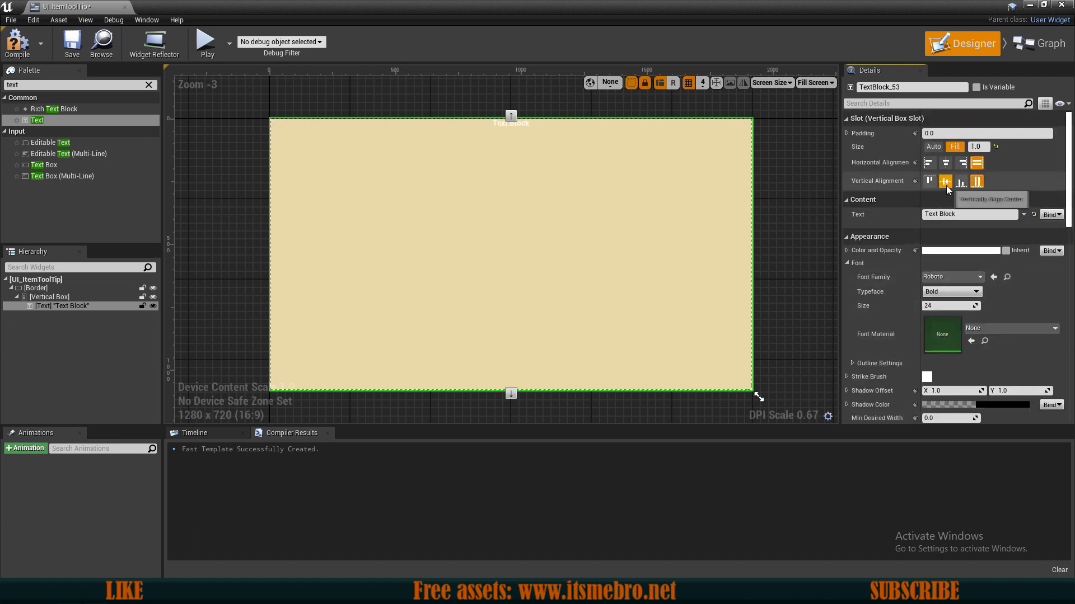
pyautogui.click(944, 181)
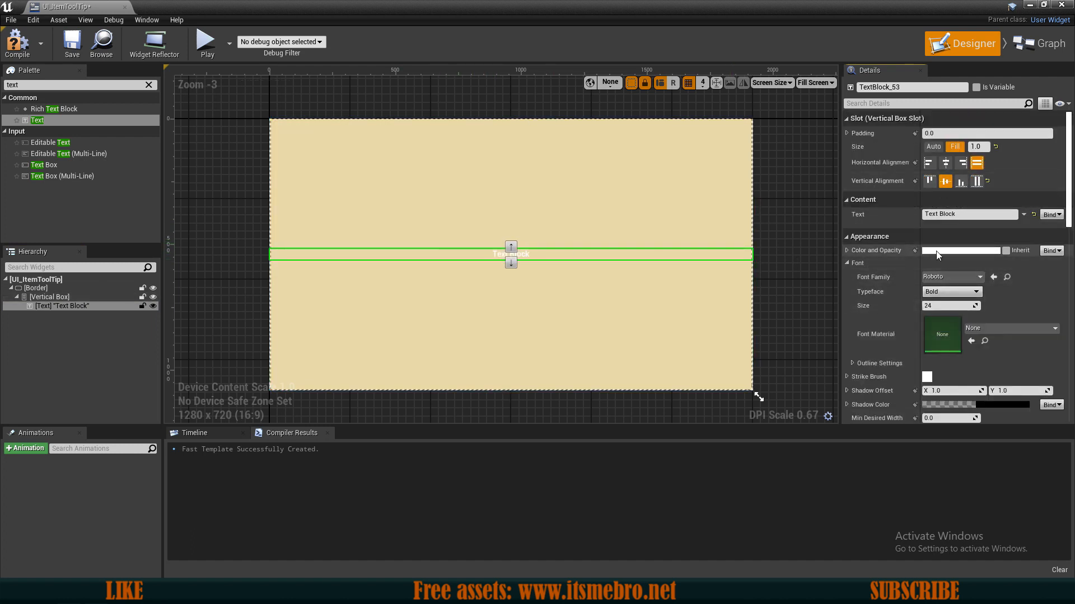
pyautogui.click(960, 251)
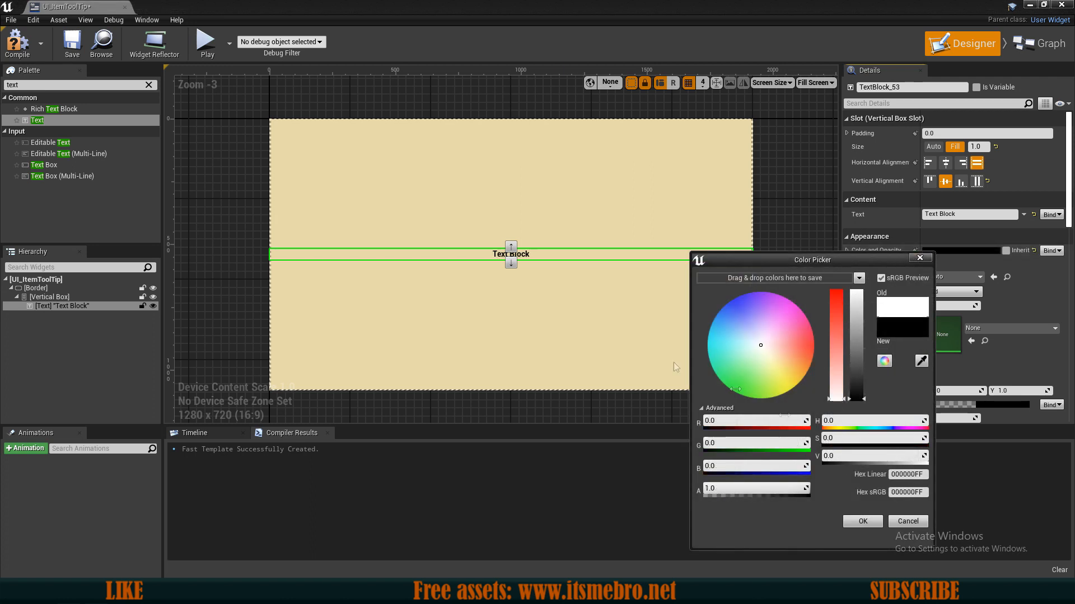
pyautogui.click(862, 521)
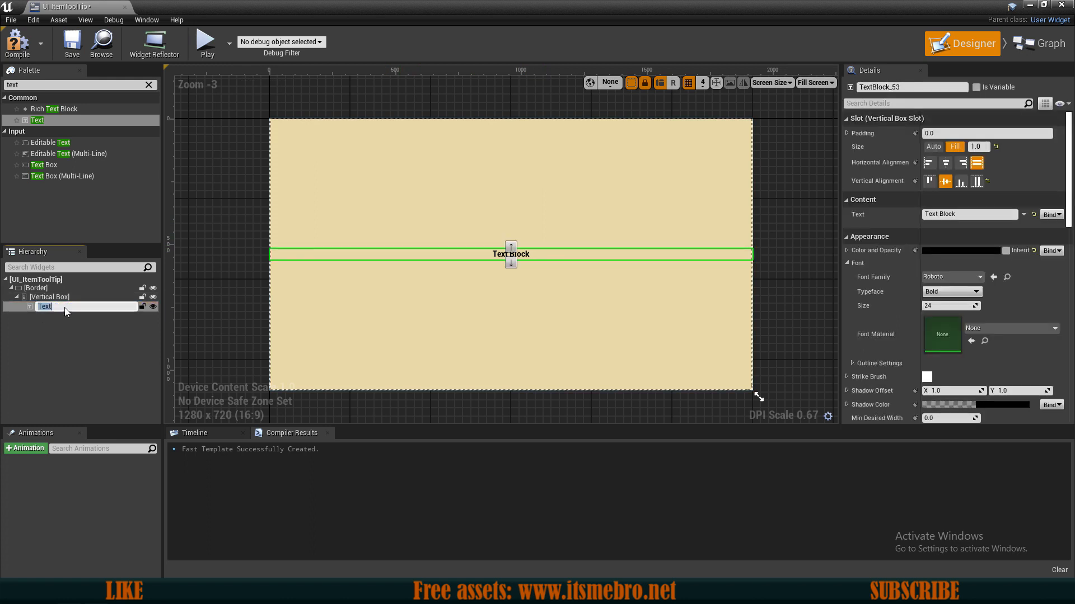
# - Name the text blocks ItemAmountText, ItemNameText and ItemDescText, then select ItemAmountText's binding
pyautogui.write('ItemAmount')
pyautogui.write('ItemDescText')
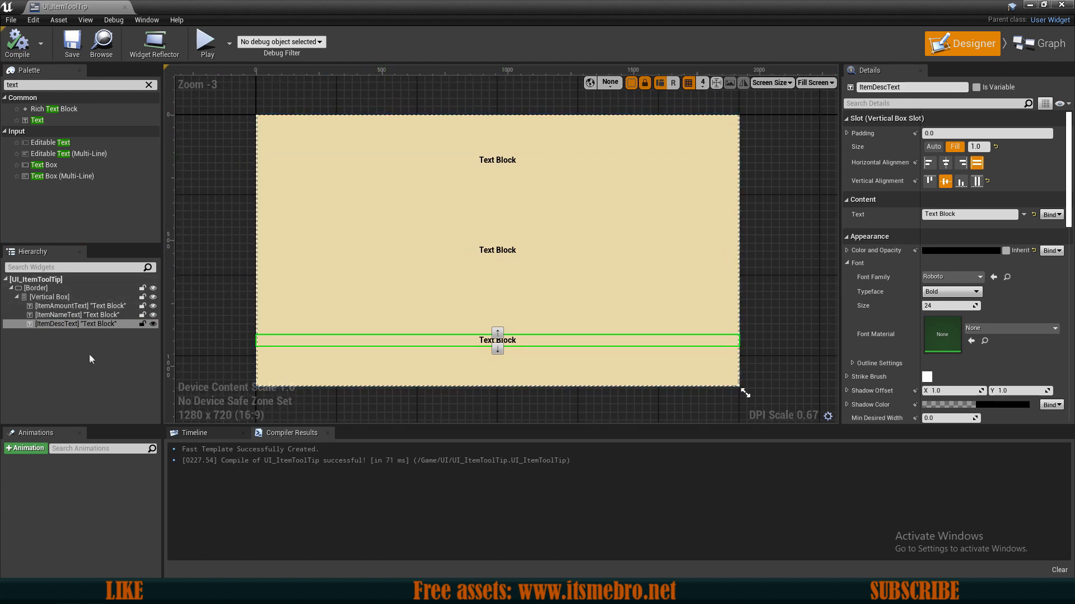
pyautogui.click(75, 306)
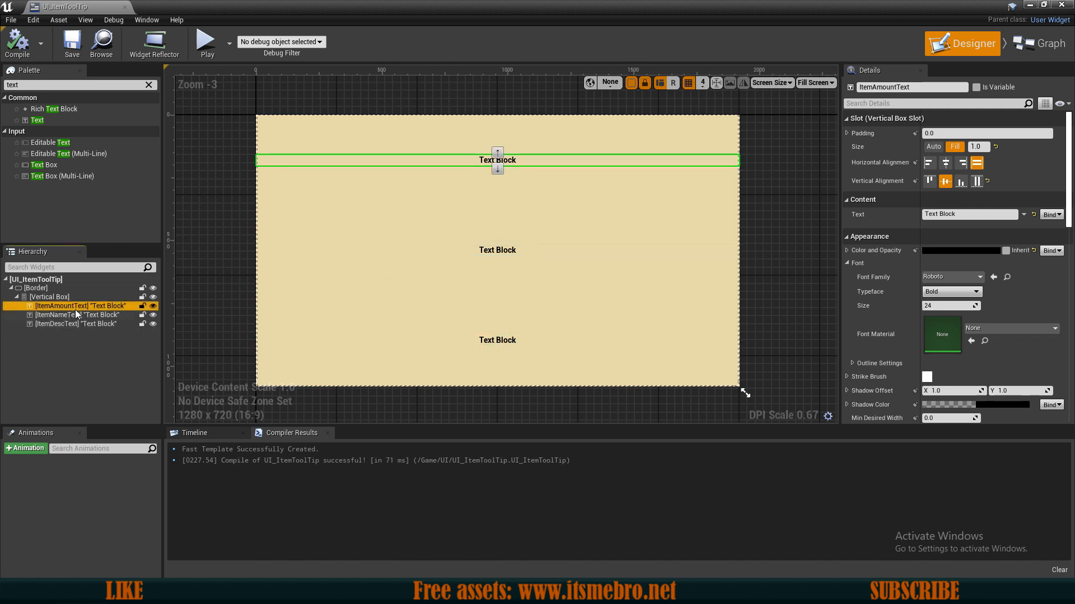
pyautogui.moveTo(78, 317)
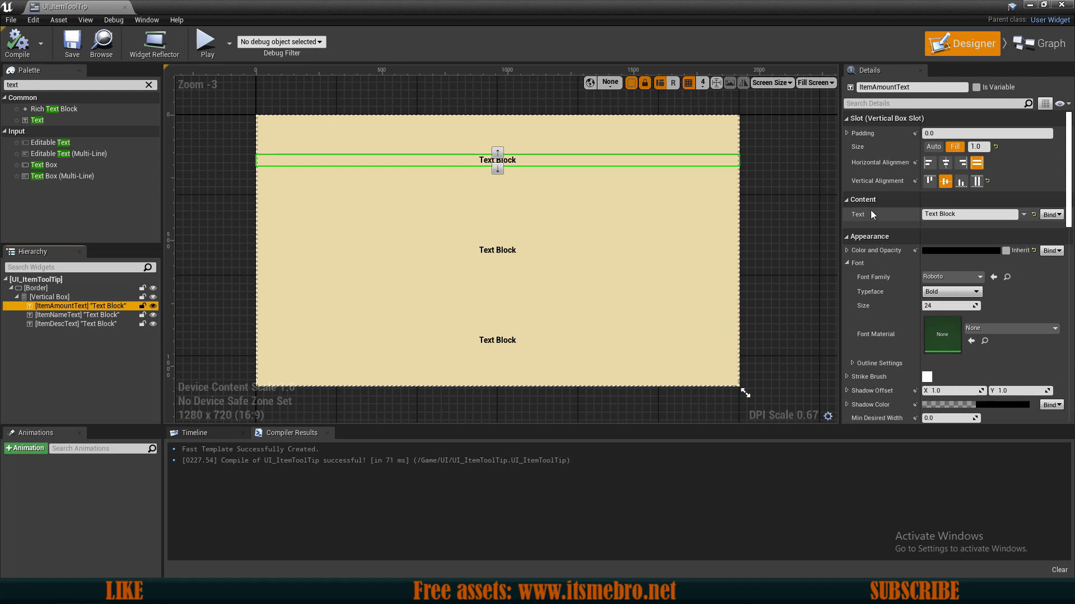
pyautogui.click(1050, 214)
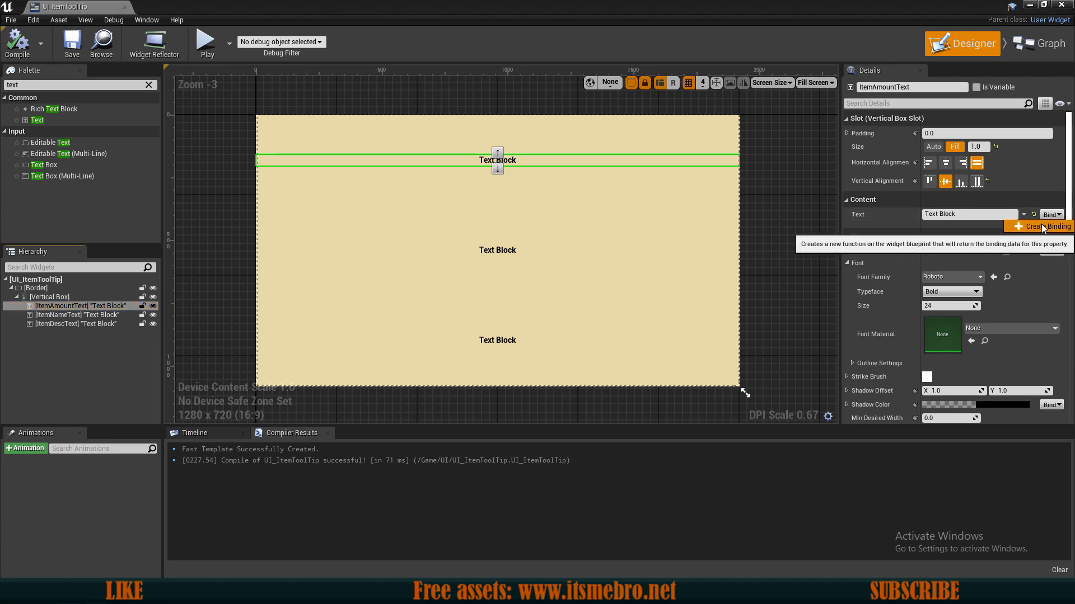
# - Create the amount text binding and add an S_Inventory ItemData variable exposed on spawn
pyautogui.click(1042, 227)
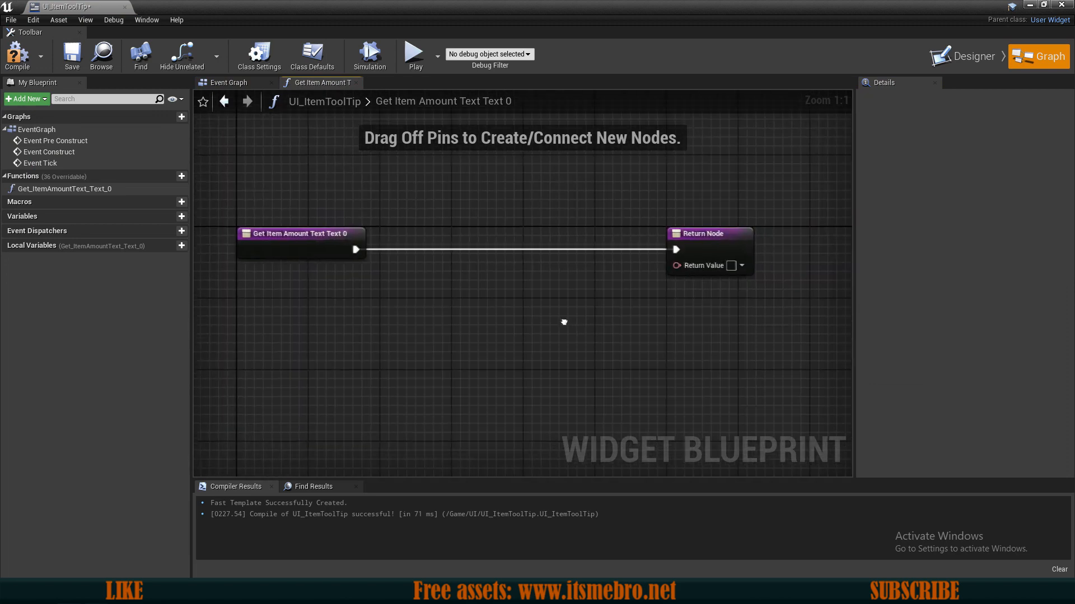
pyautogui.click(180, 216)
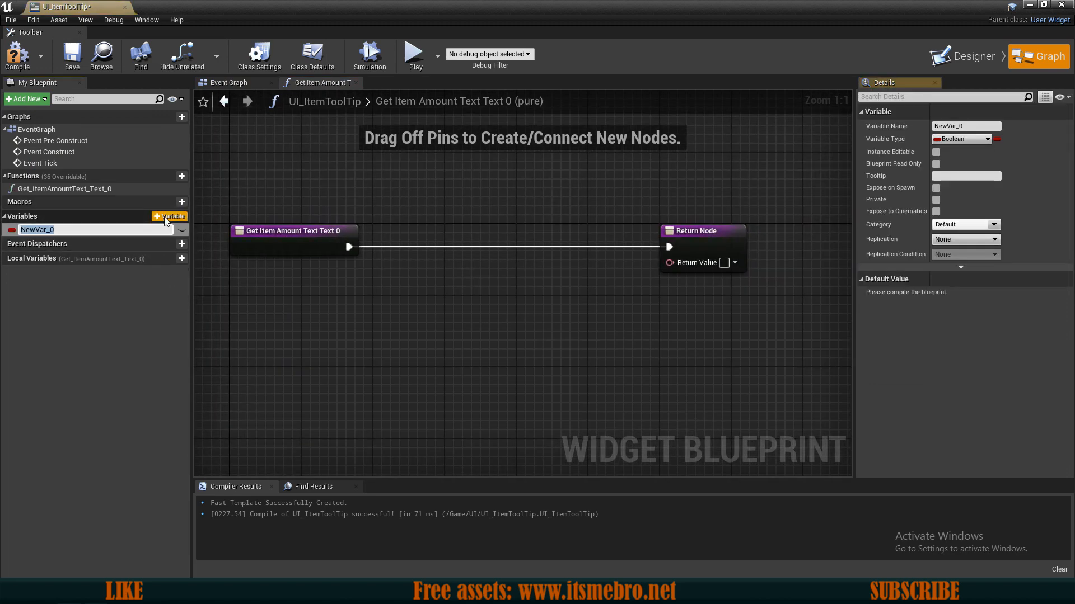
pyautogui.write('ItemData')
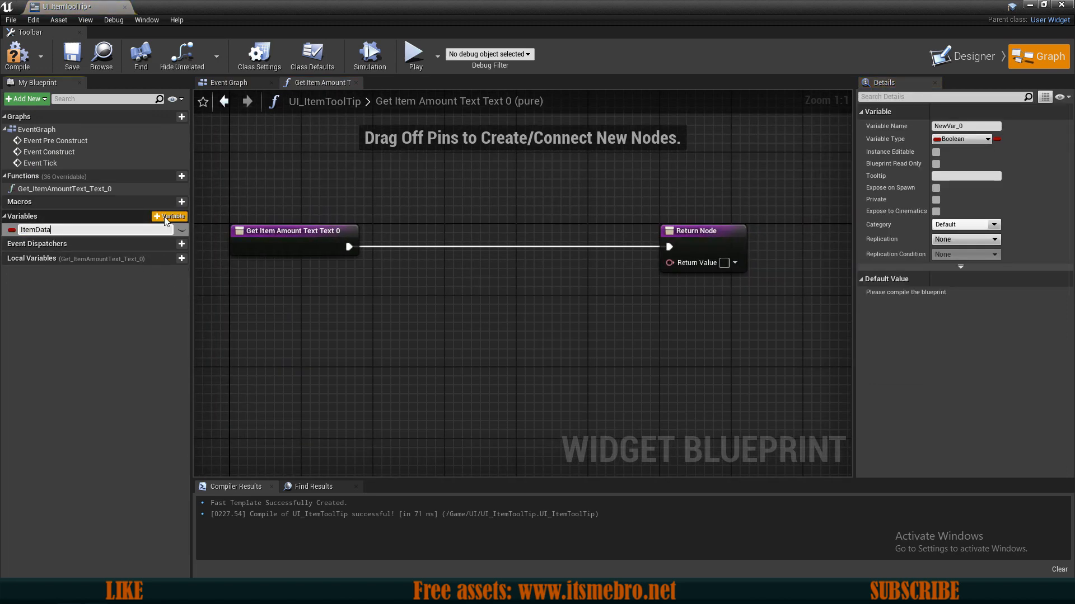
pyautogui.click(962, 138)
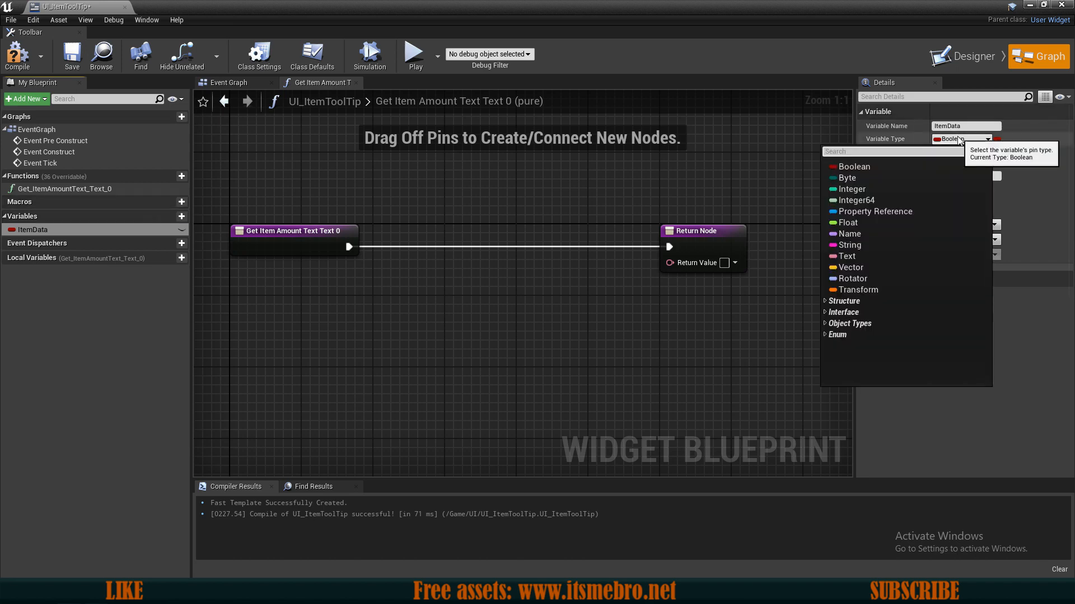
pyautogui.write('s_sin')
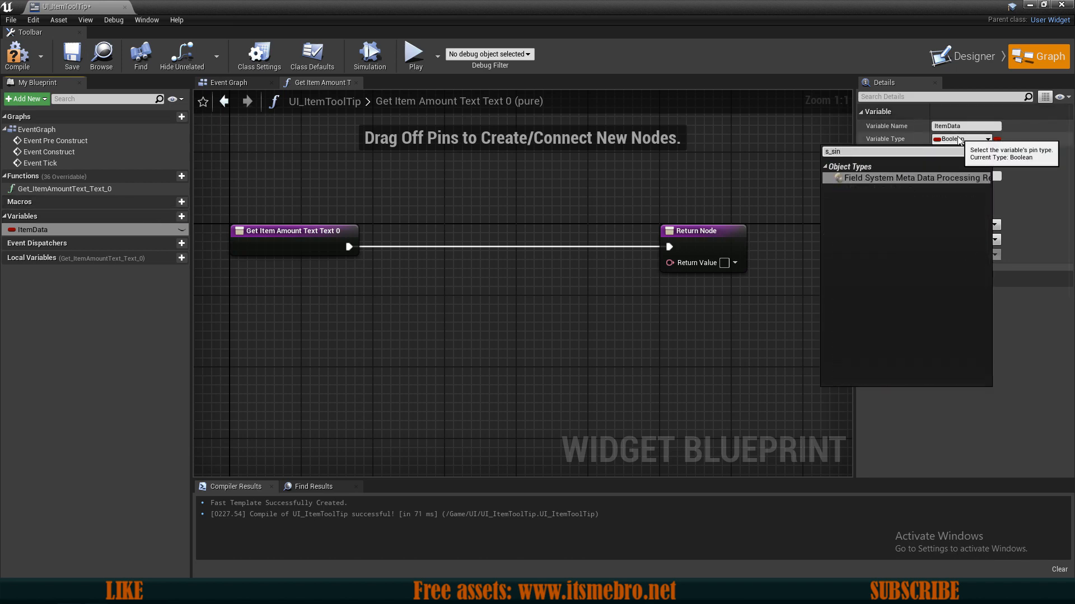
pyautogui.write('S_O')
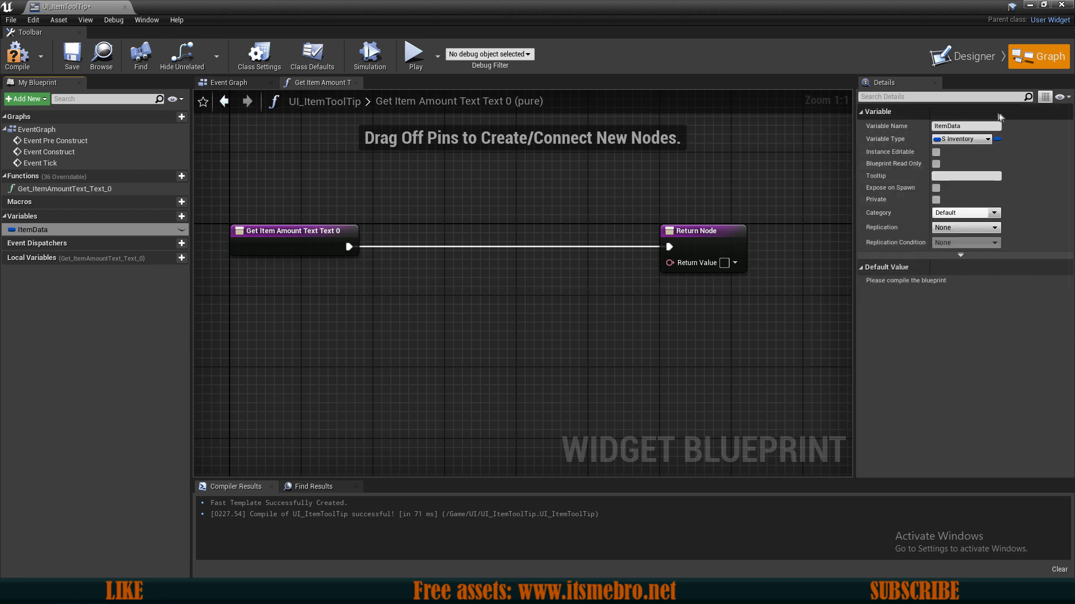
pyautogui.click(935, 151)
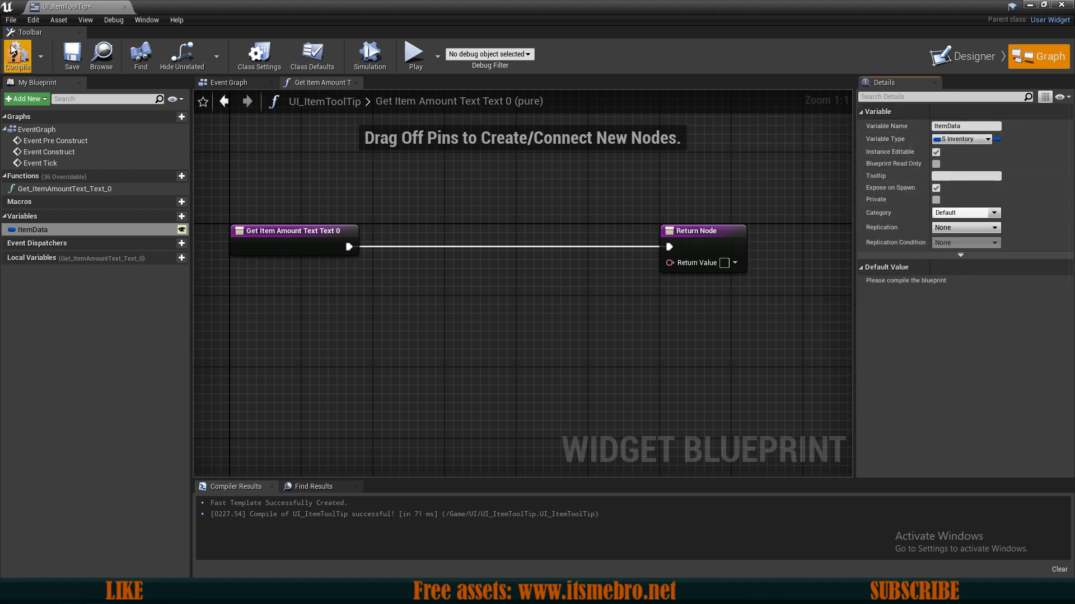
pyautogui.click(17, 55)
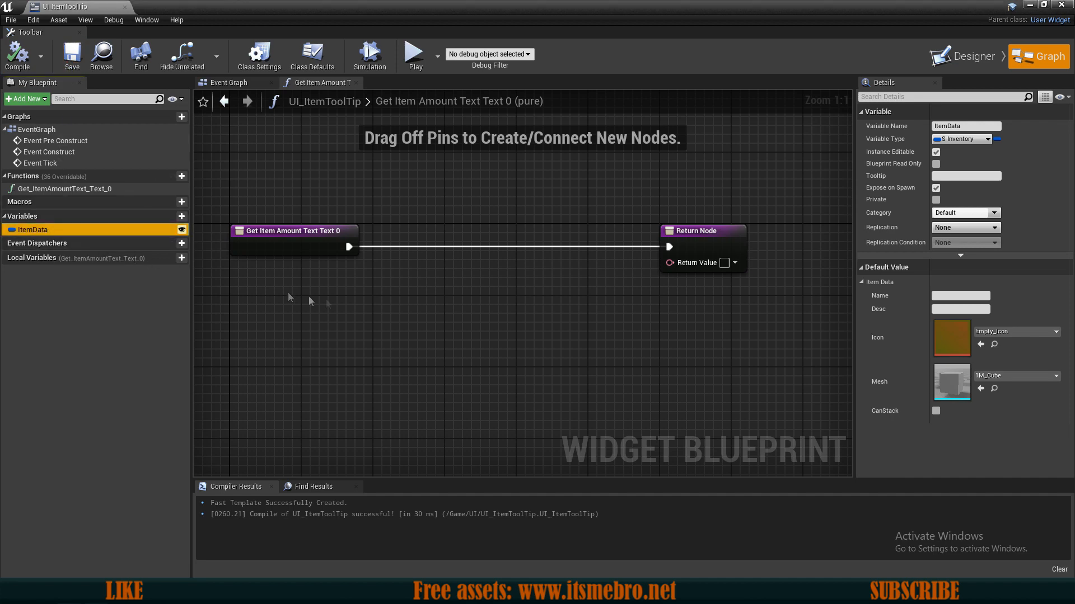
pyautogui.click(287, 230)
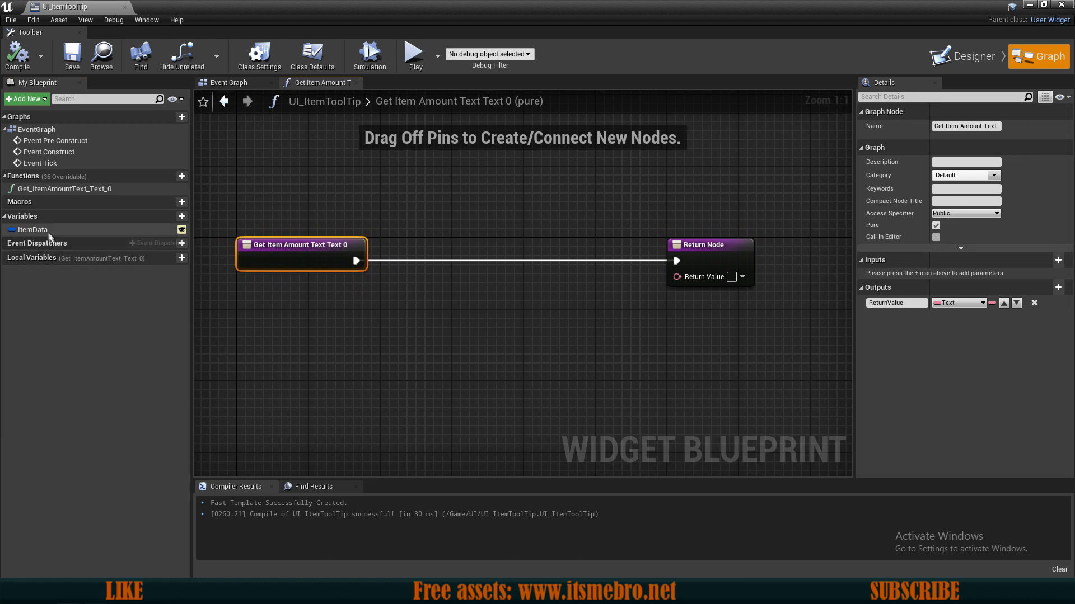
pyautogui.click(31, 229)
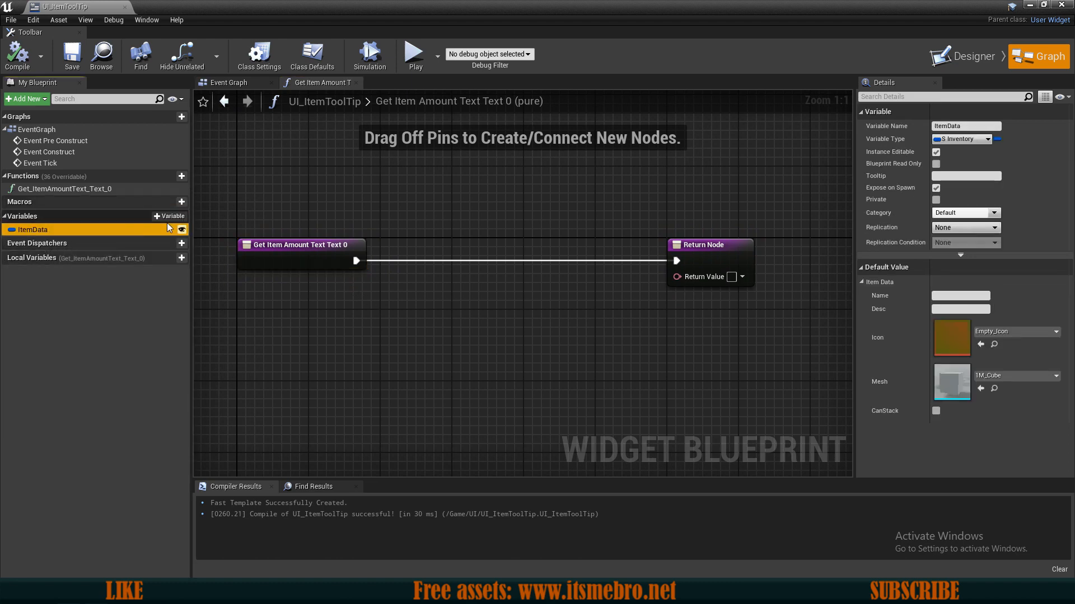
pyautogui.moveTo(168, 217)
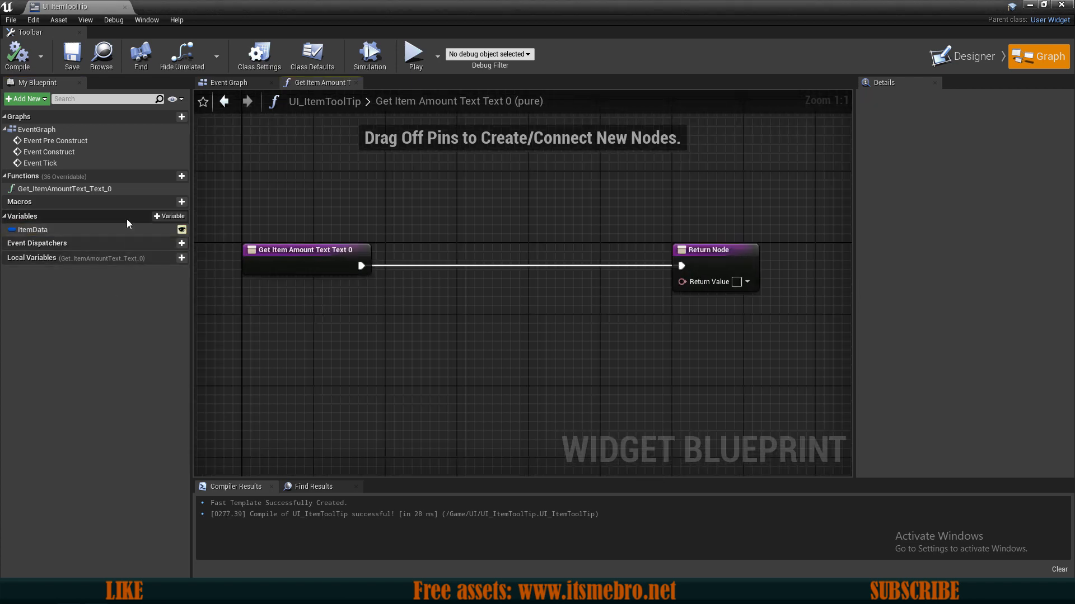
# - Add an integer Amount variable and compile the tooltip widget
pyautogui.click(169, 217)
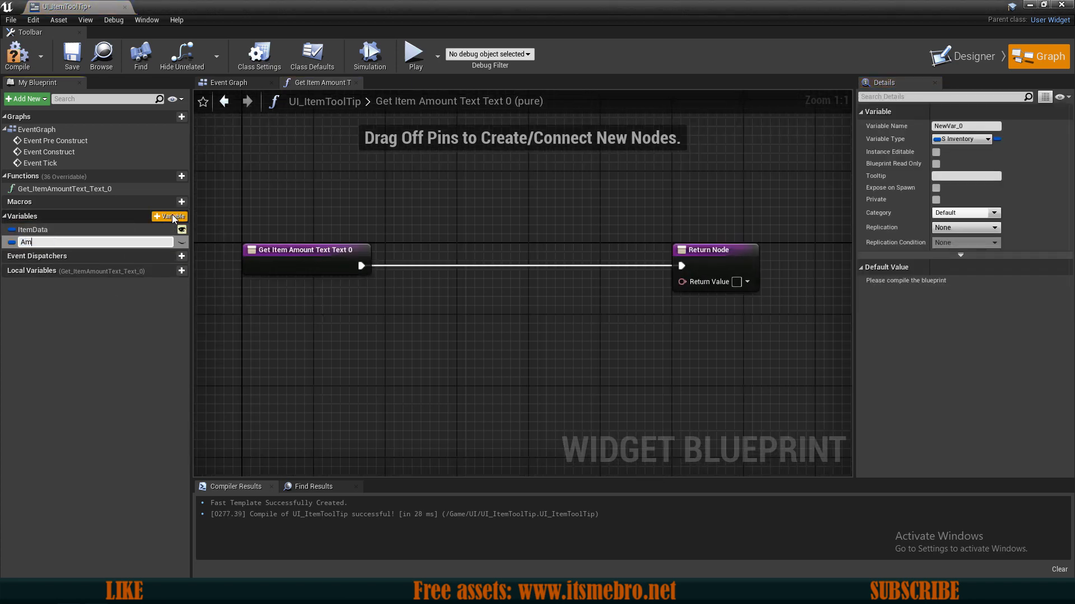
pyautogui.click(959, 139)
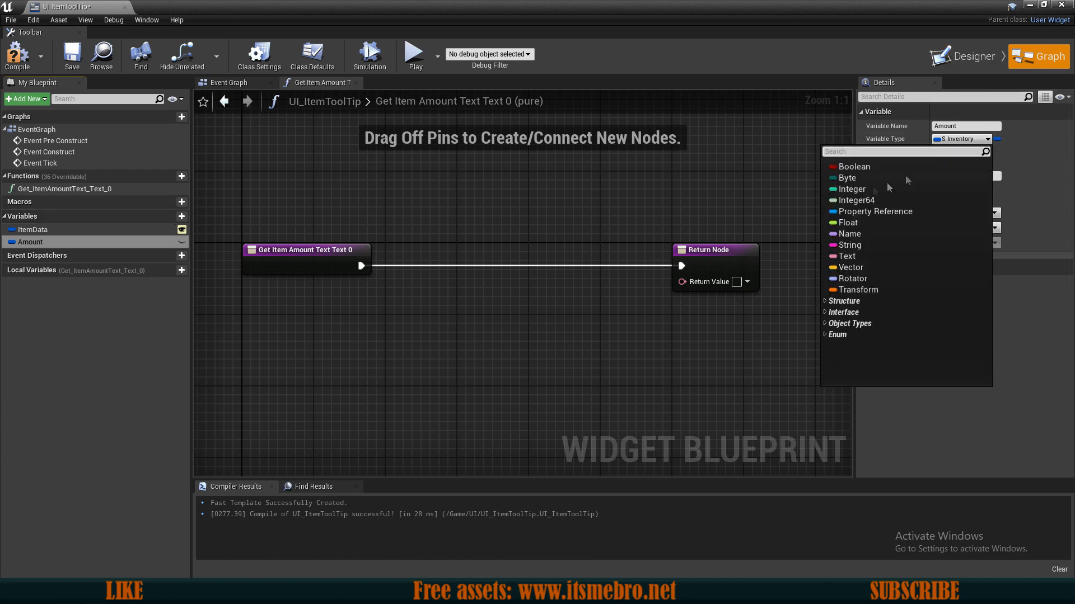
pyautogui.click(852, 189)
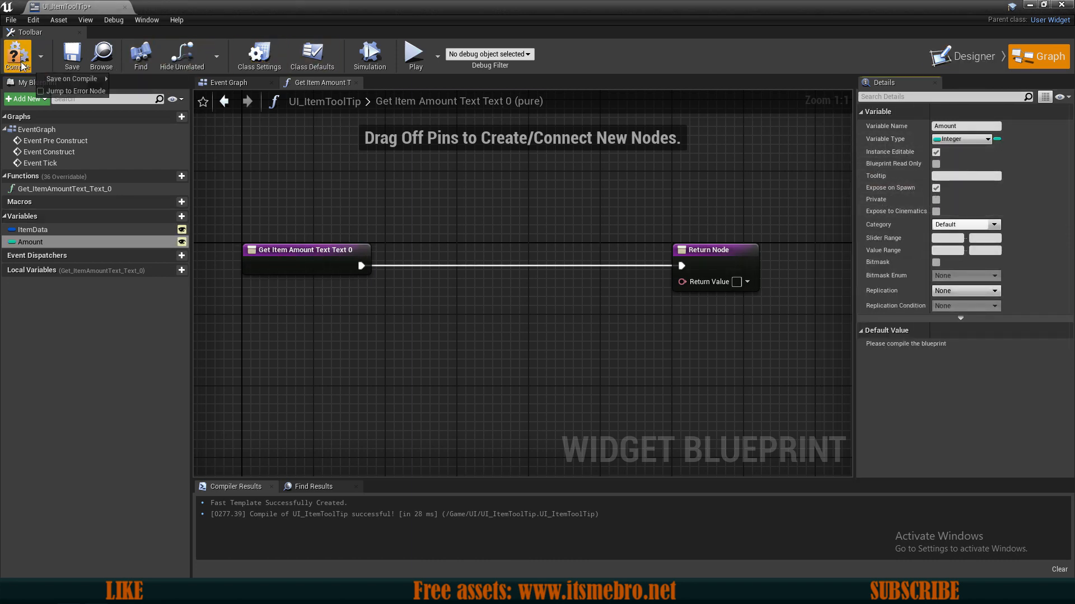
pyautogui.click(301, 250)
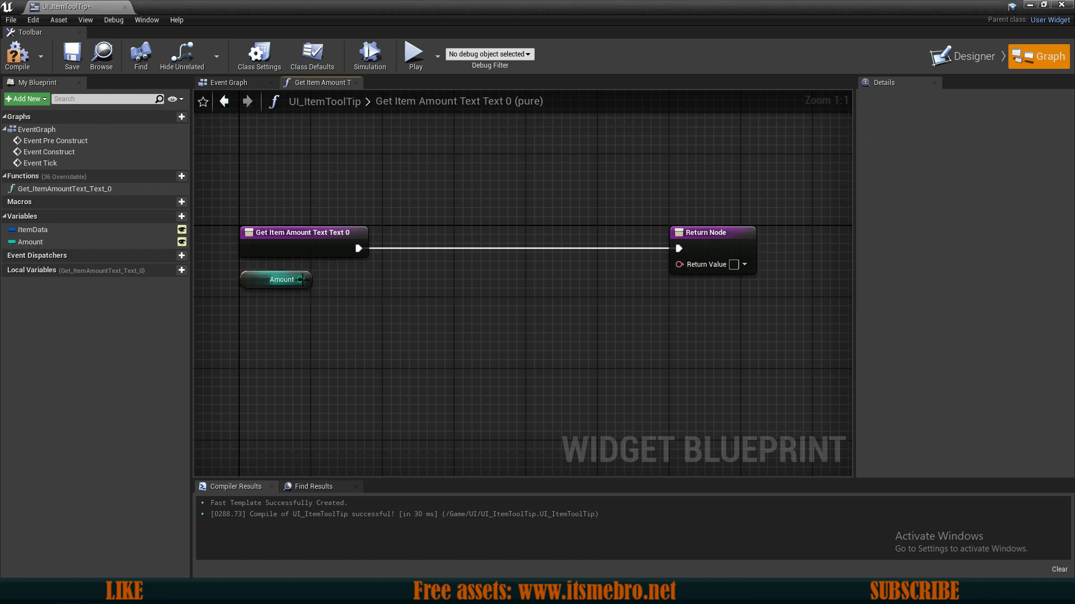
pyautogui.moveTo(300, 279)
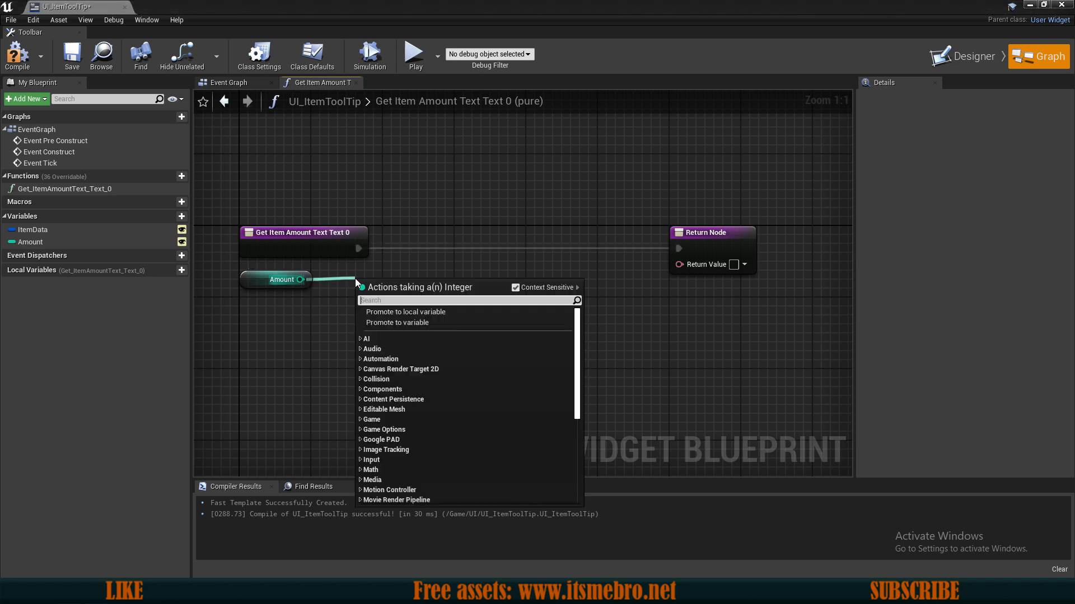
# - Add a greater-than node comparing Amount against 0
pyautogui.write('>')
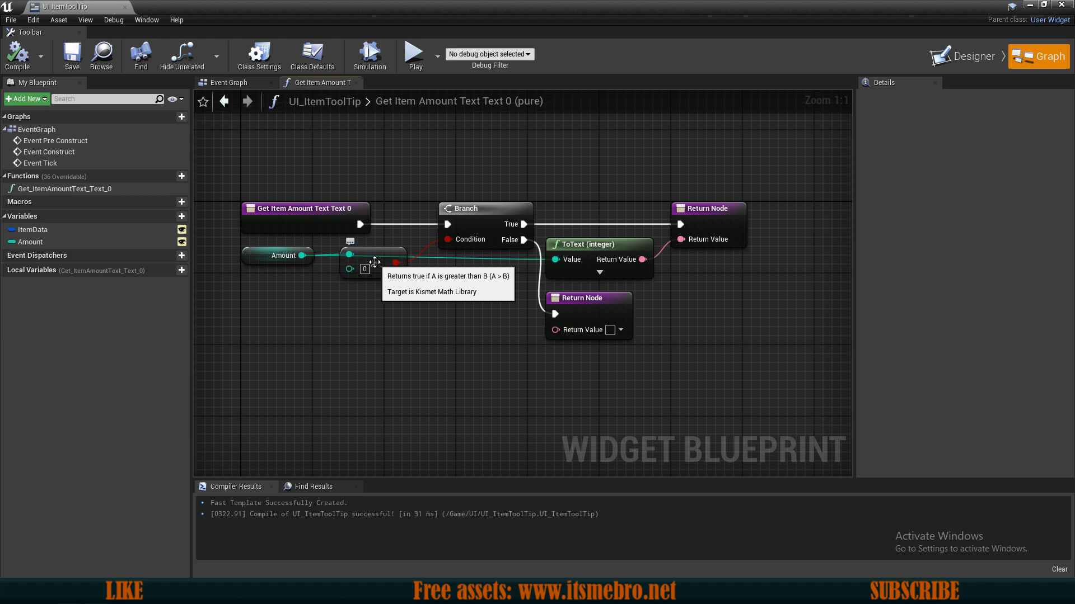
pyautogui.moveTo(303, 87)
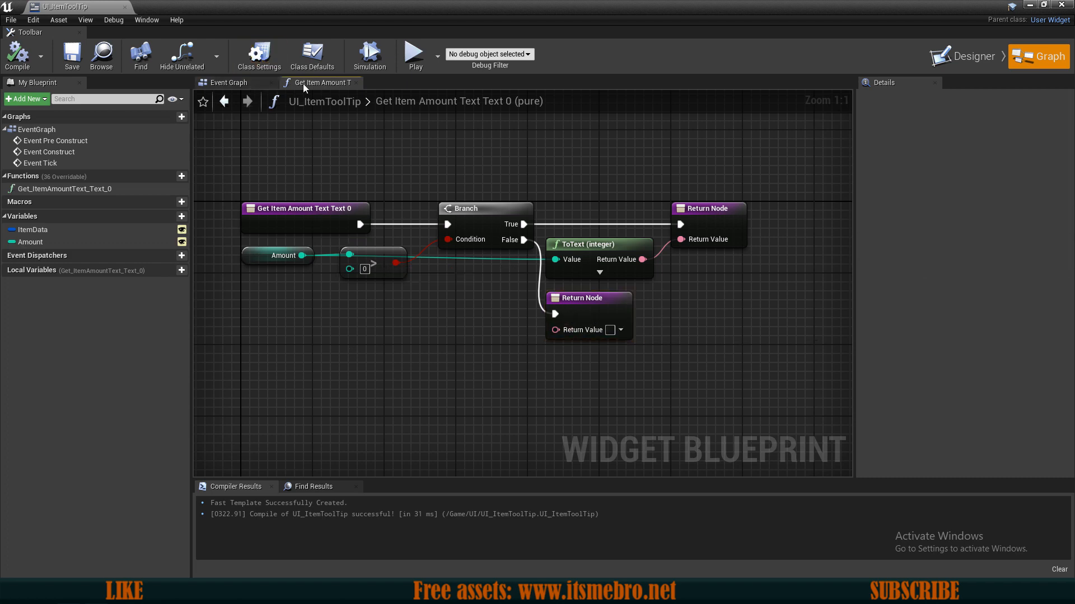
# - Bind the name text to a function returning ItemData's Name as text, then compile
pyautogui.click(968, 43)
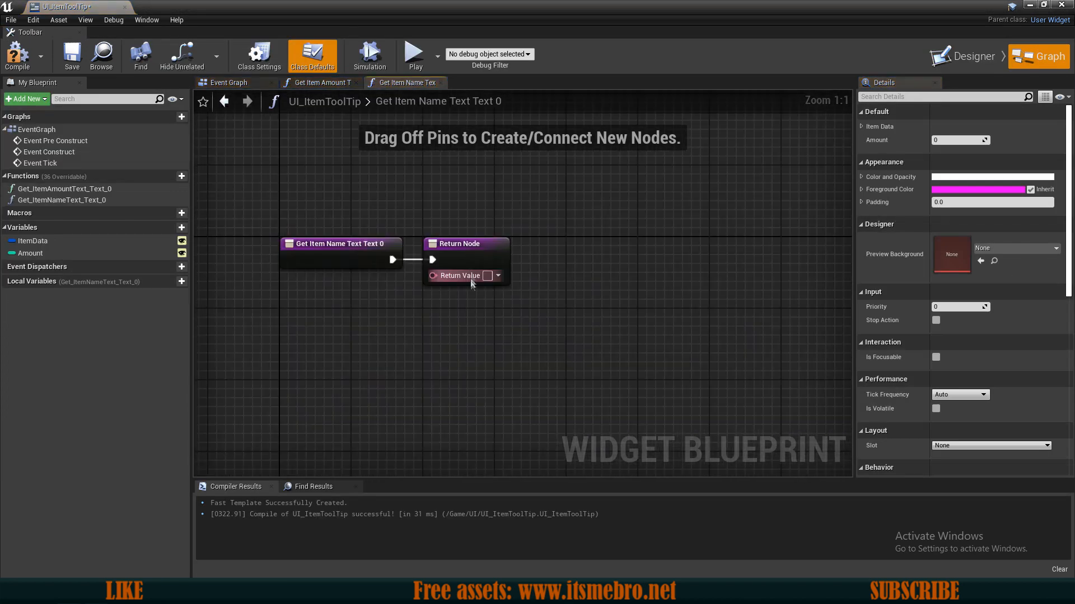
pyautogui.click(33, 241)
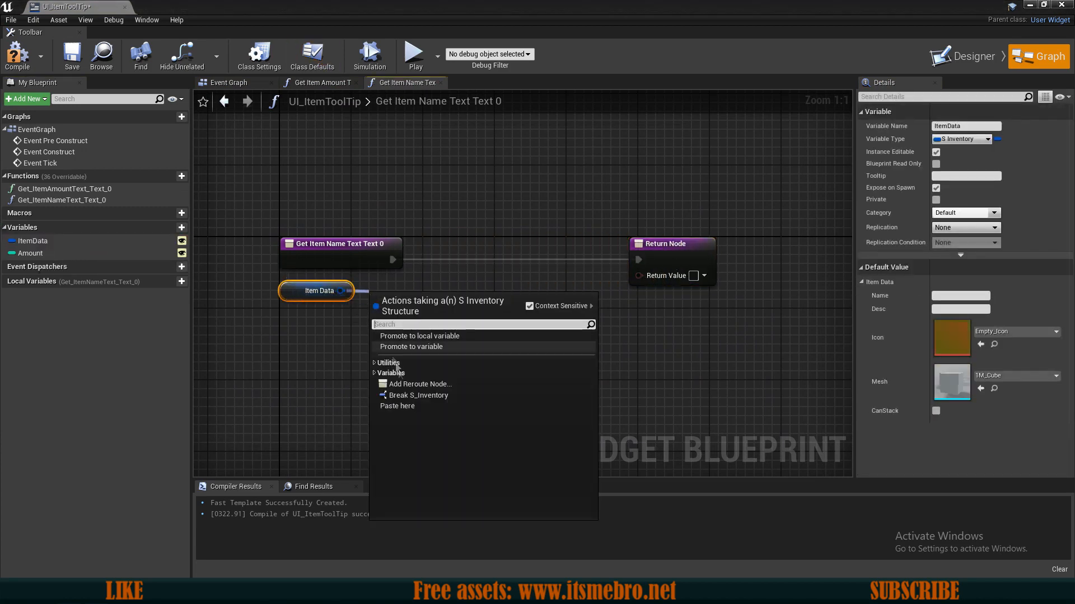
pyautogui.click(418, 395)
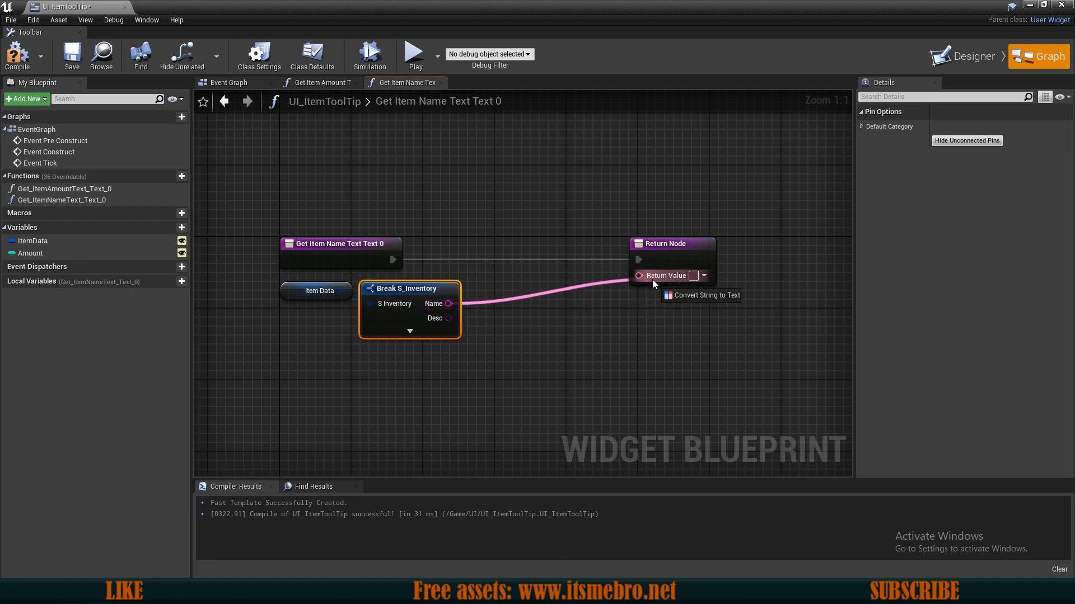
pyautogui.click(705, 296)
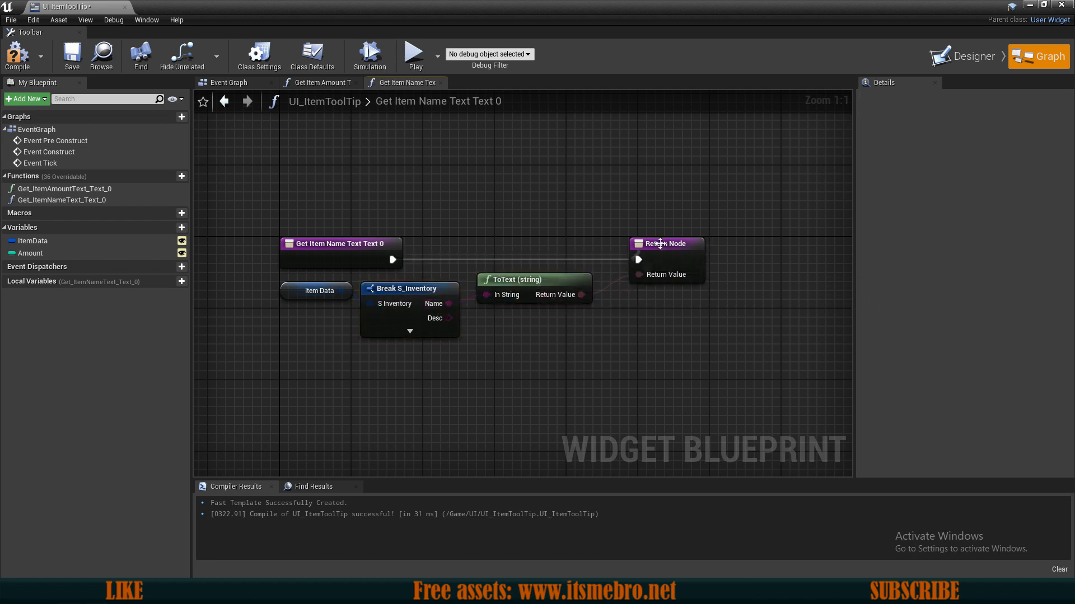
pyautogui.click(663, 244)
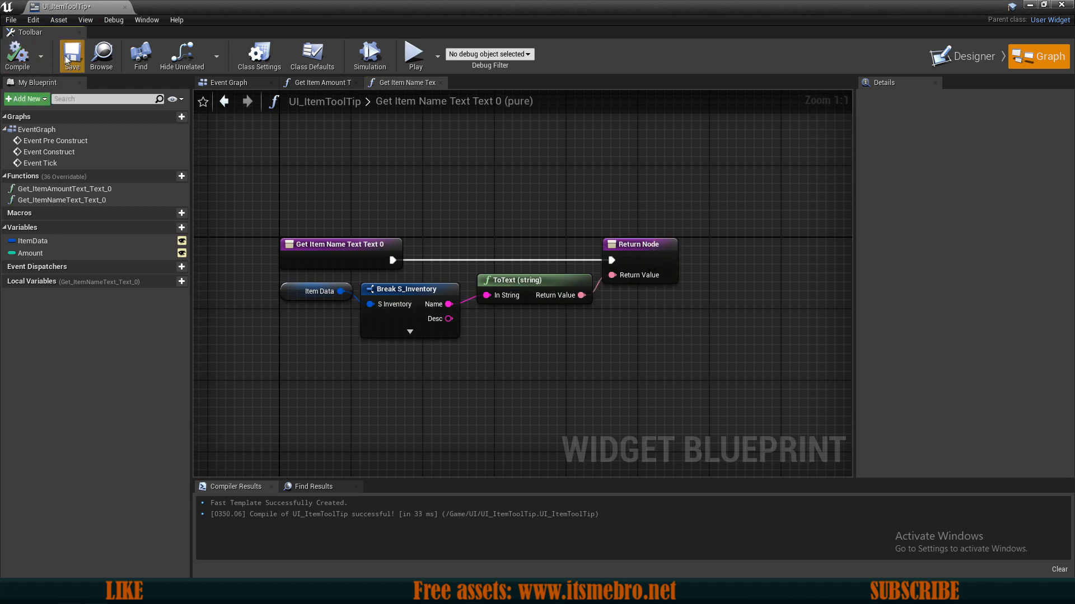
# - Save, then bind the description text to ItemData's Desc and return to the layout
pyautogui.click(967, 42)
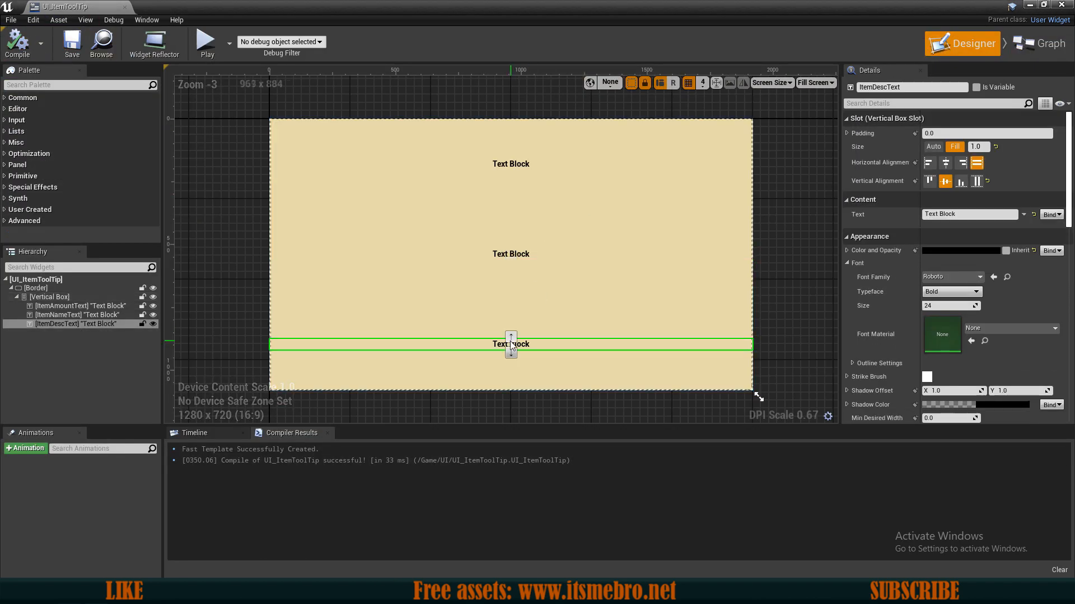
pyautogui.click(1037, 43)
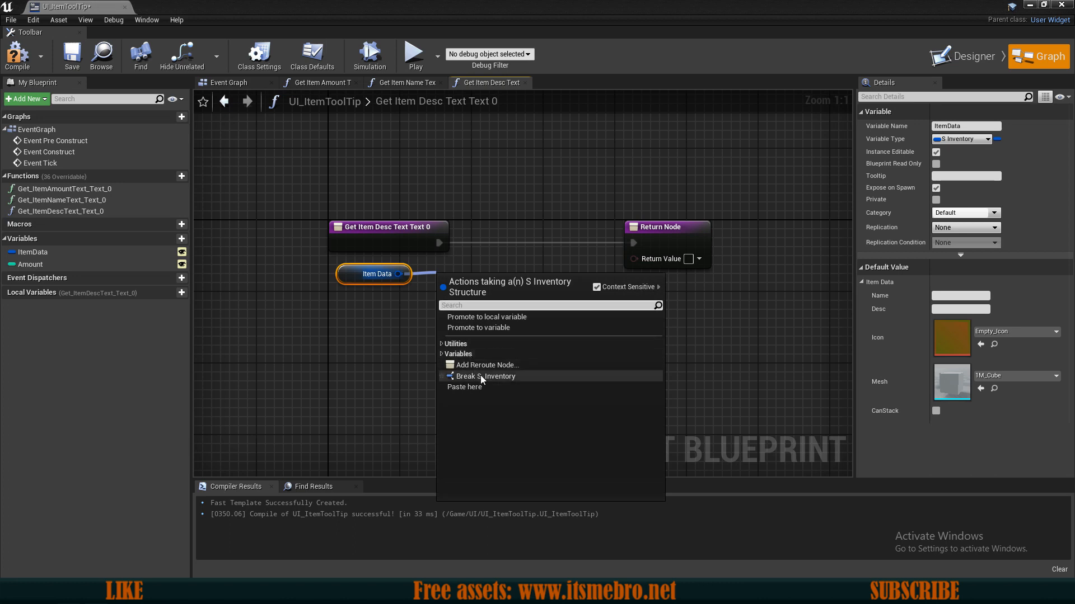
pyautogui.click(485, 376)
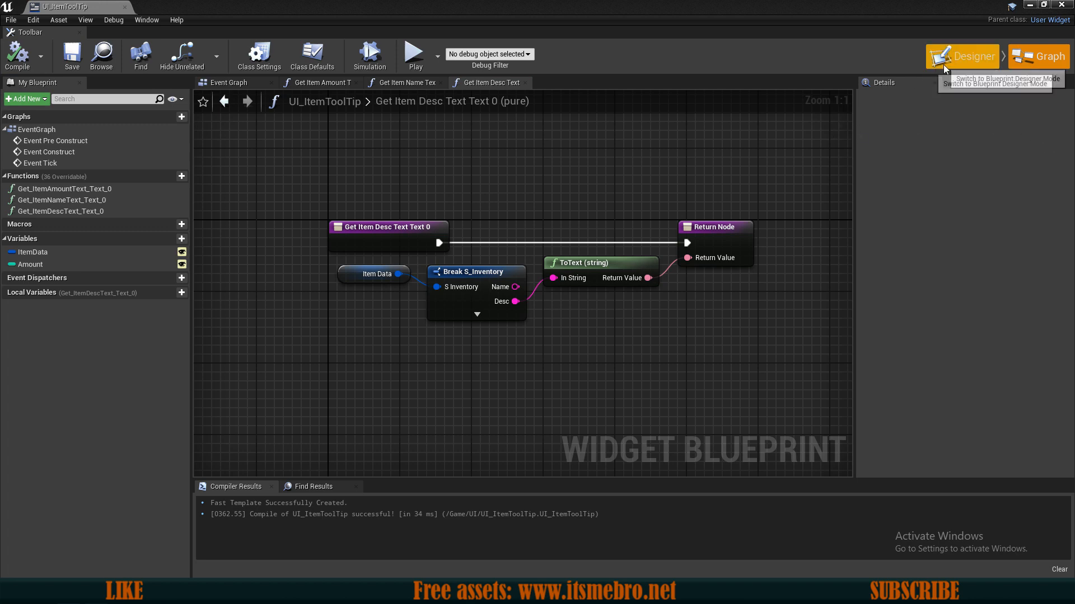
pyautogui.click(961, 56)
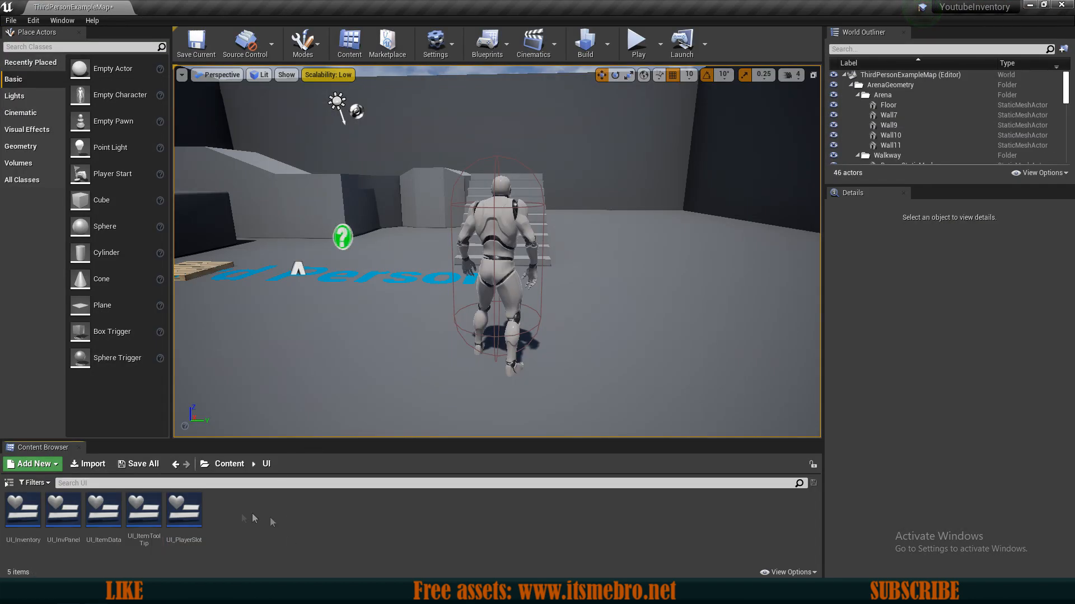
pyautogui.moveTo(296, 507)
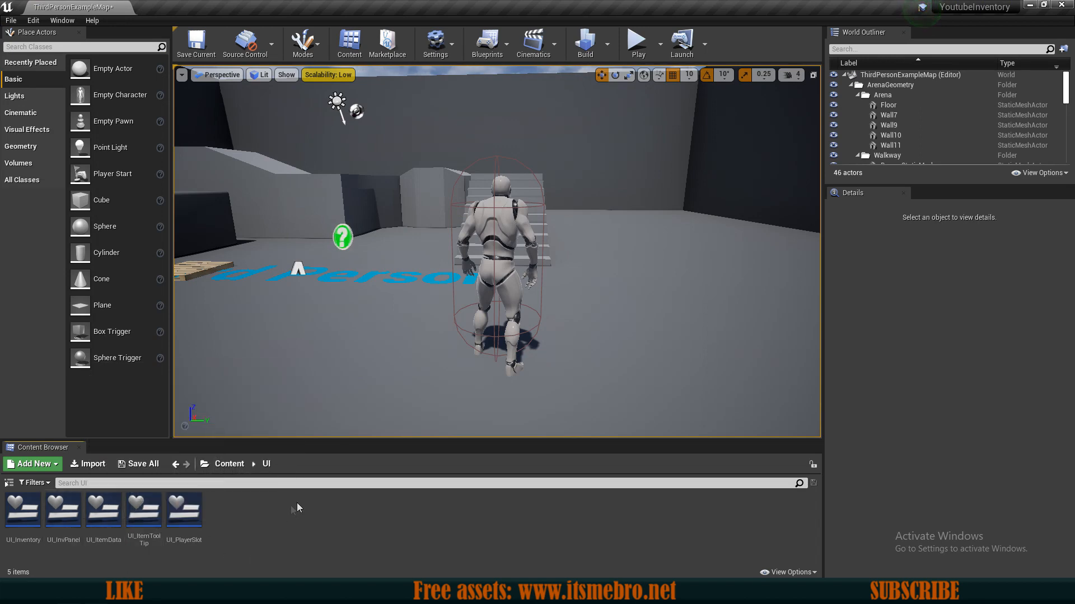
# - Open UI_PlayerSlot, select its Border, and create a Tool Tip Widget binding
pyautogui.doubleClick(183, 510)
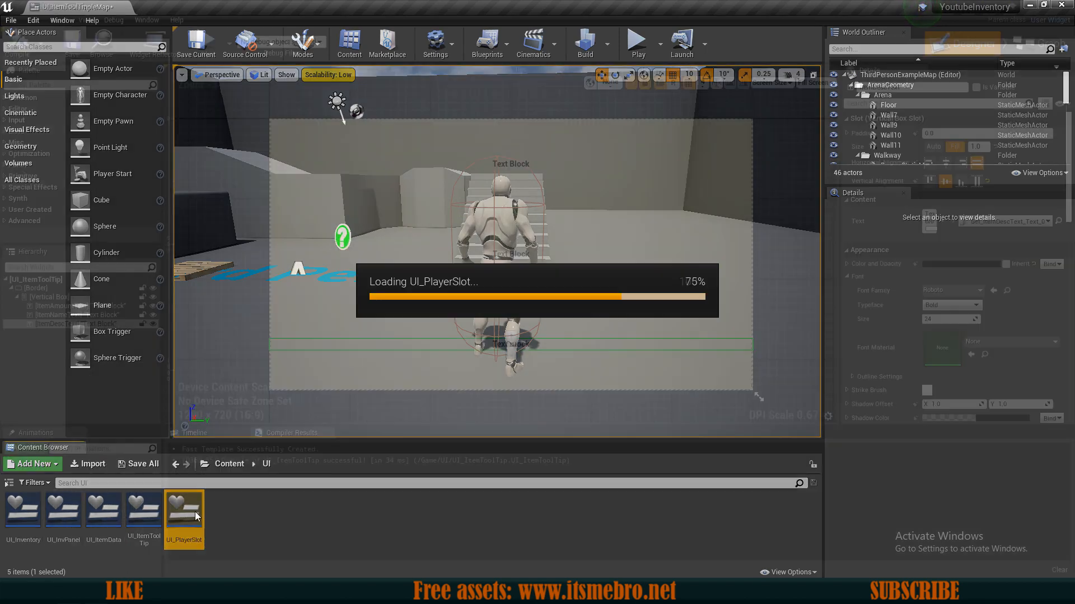
pyautogui.doubleClick(184, 510)
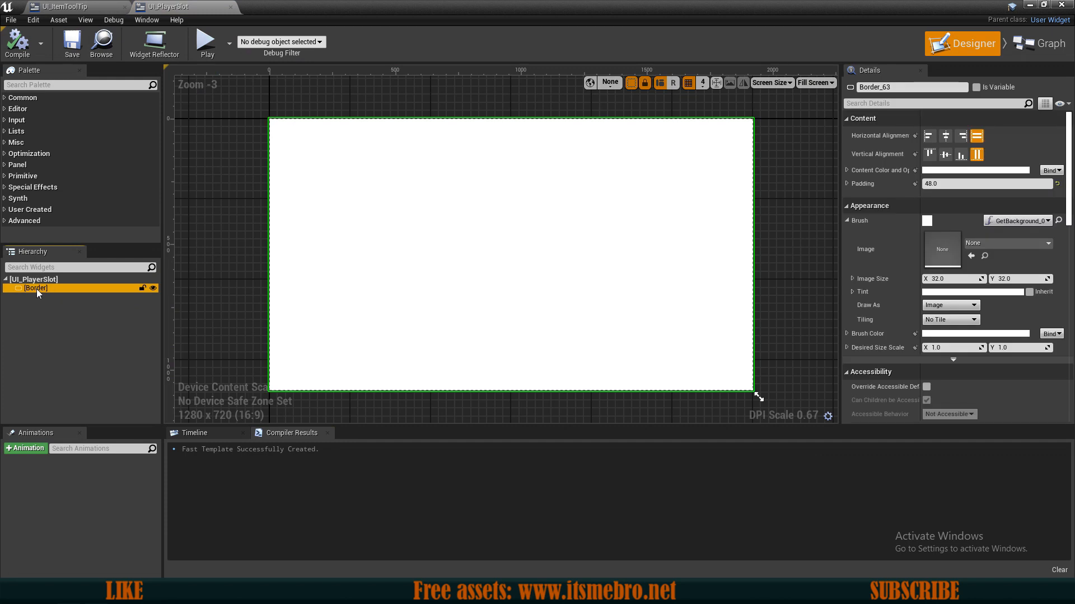
pyautogui.scroll(-3)
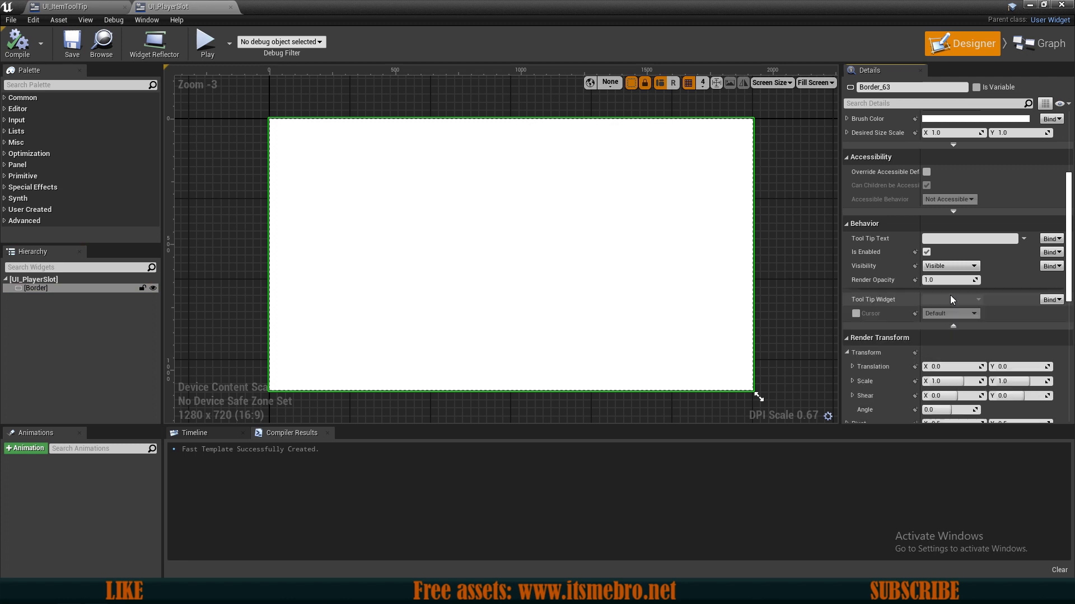
pyautogui.moveTo(887, 306)
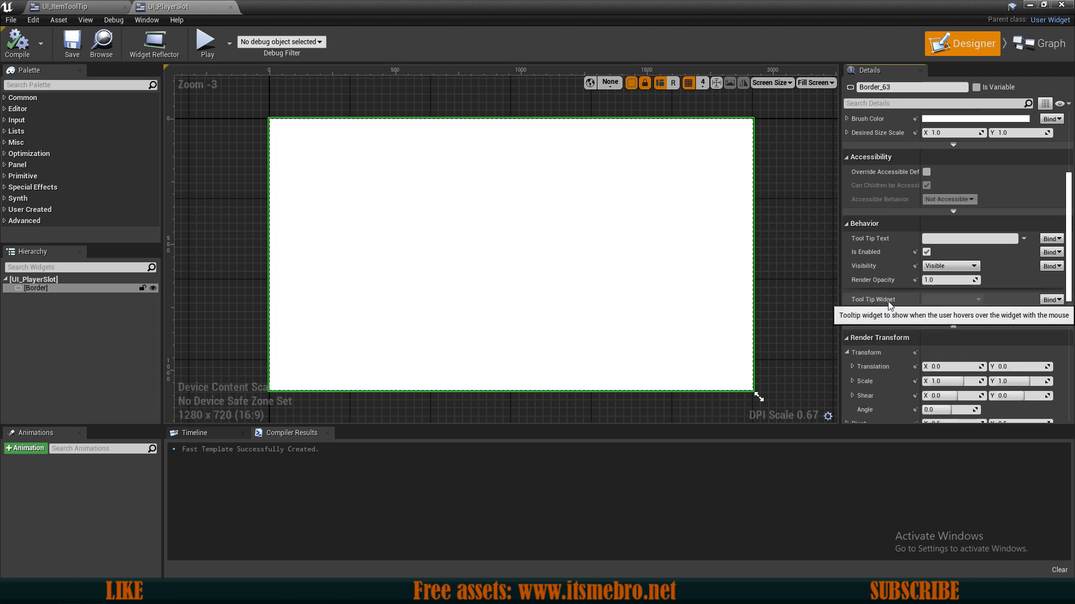
pyautogui.click(1051, 299)
pyautogui.write('create w')
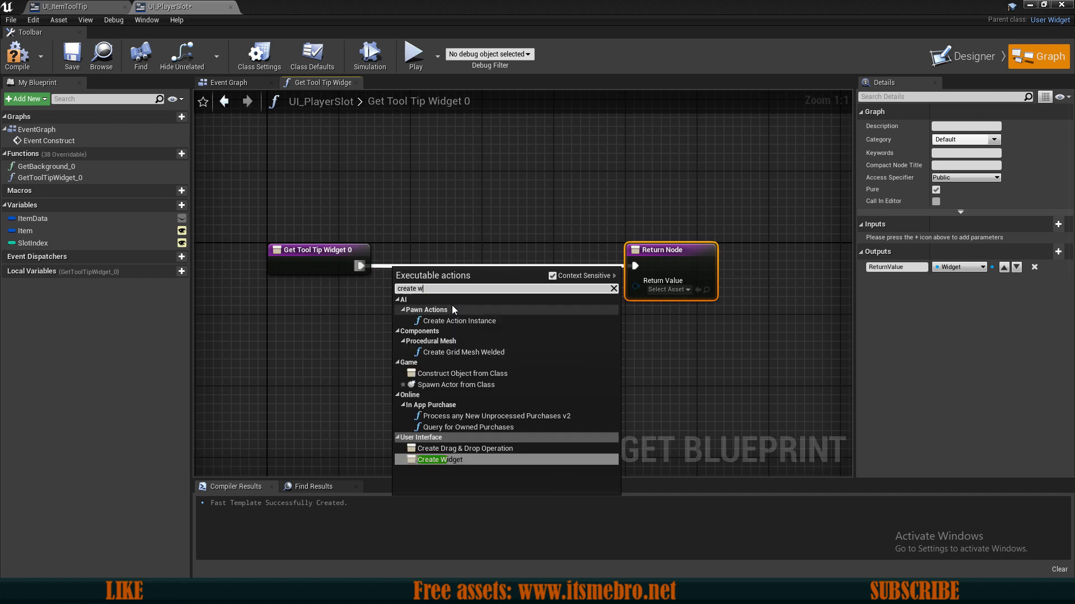
# - Create a UI_ItemToolTip widget in the function, breaking the Item slot to supply Amount
pyautogui.click(439, 460)
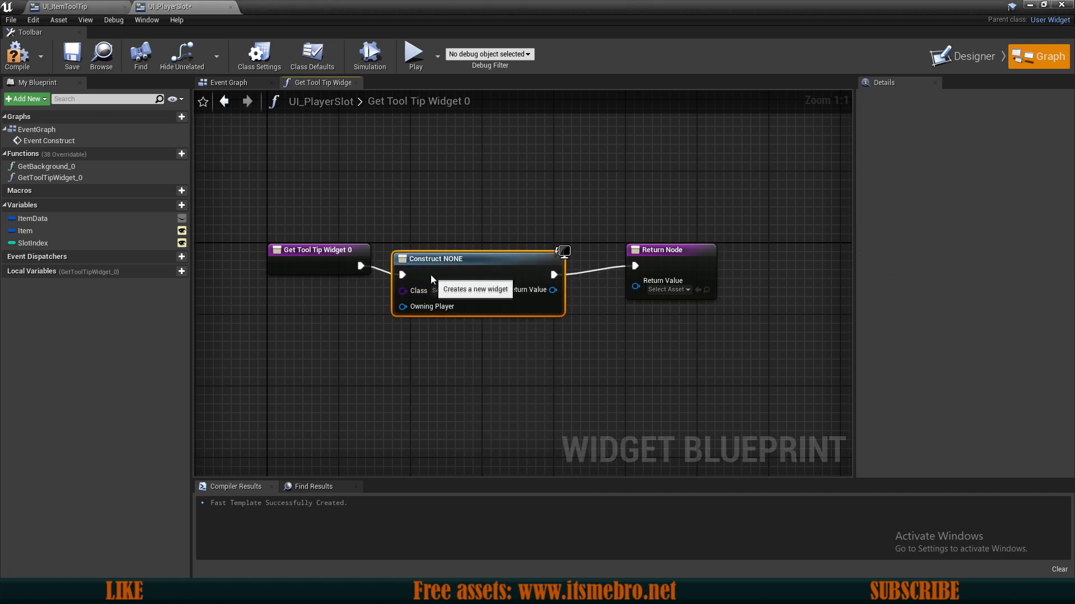
pyautogui.click(451, 281)
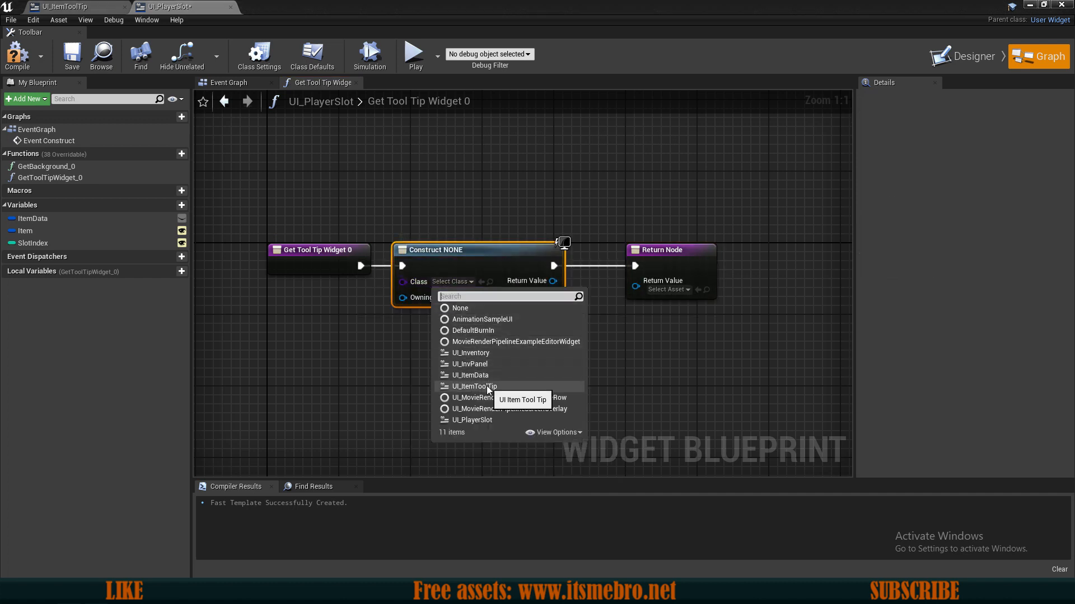
pyautogui.click(472, 386)
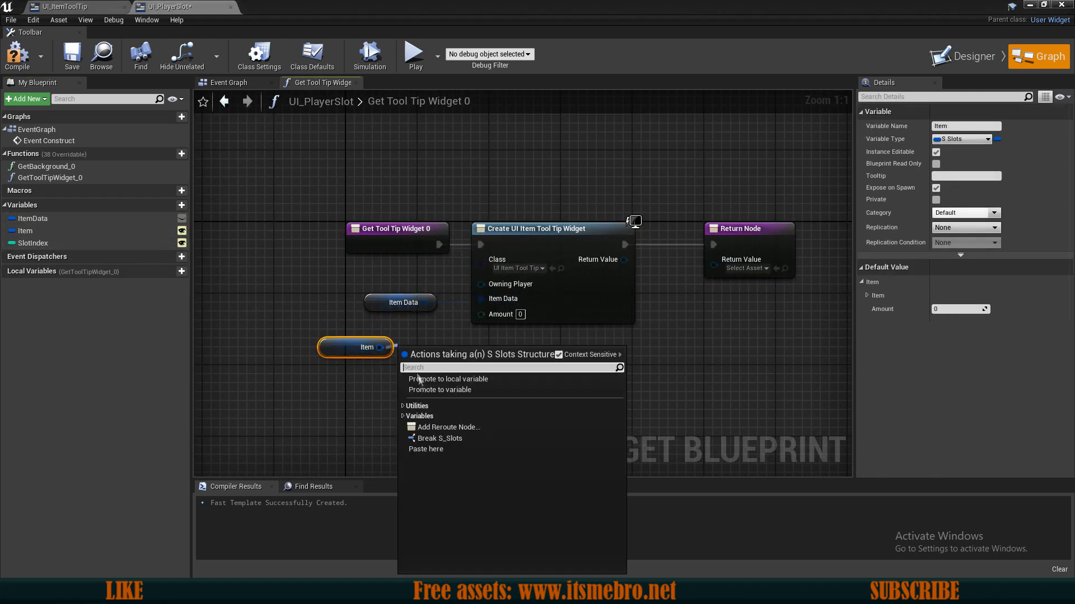
pyautogui.click(439, 438)
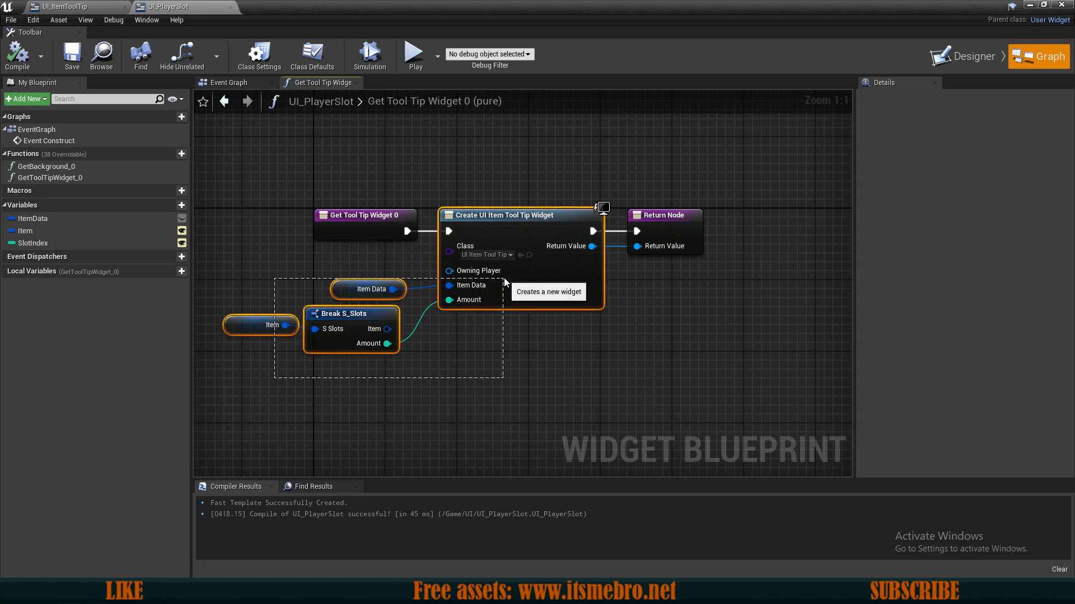
pyautogui.click(18, 56)
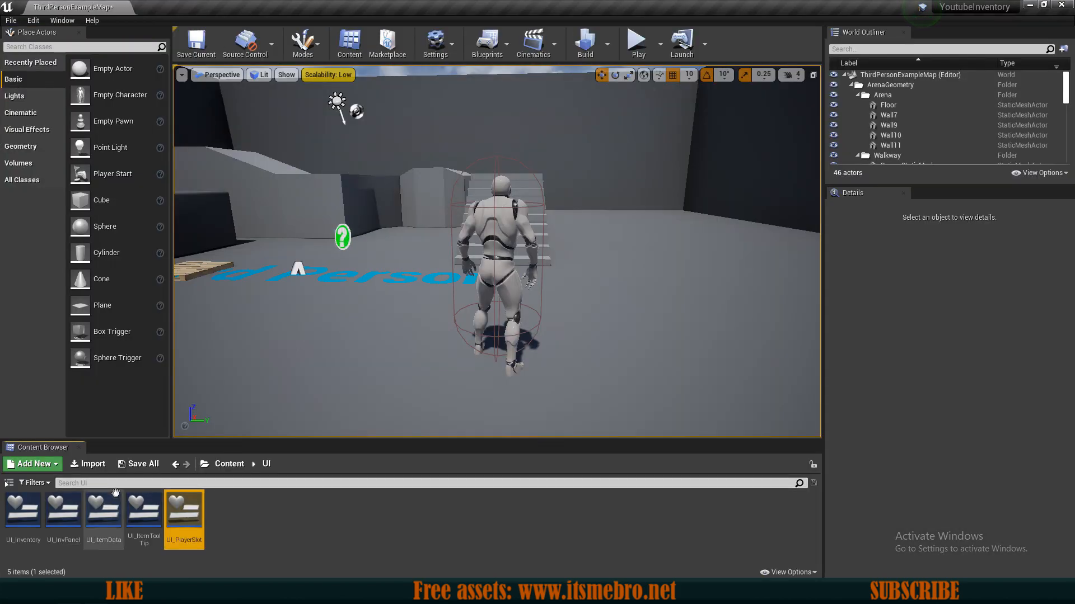
# - Open UI_ItemData, bind its Border's tooltip to a new function, and compile
pyautogui.doubleClick(103, 512)
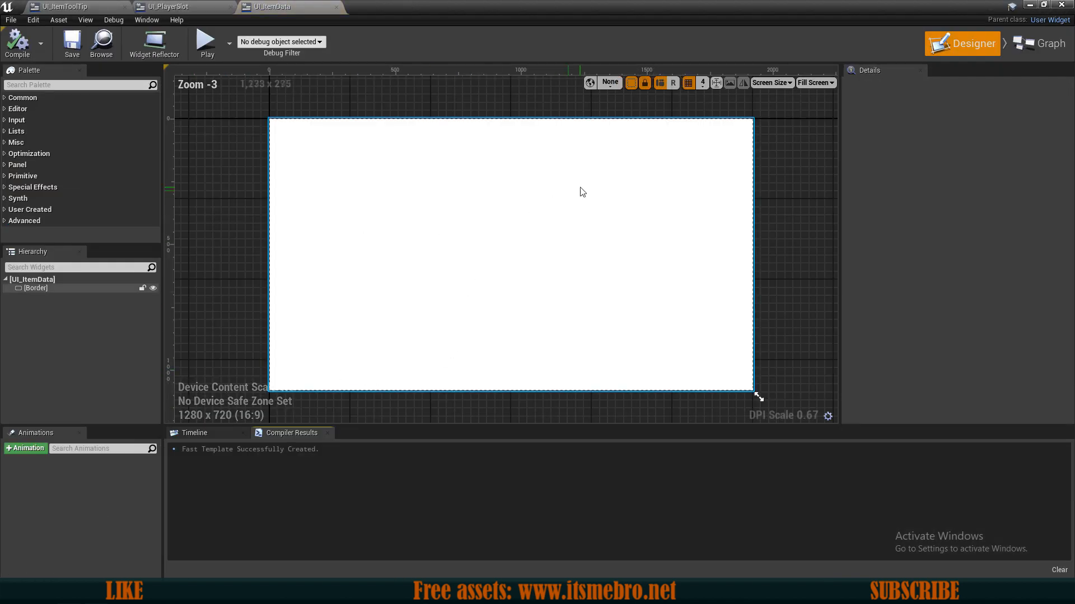
pyautogui.click(36, 287)
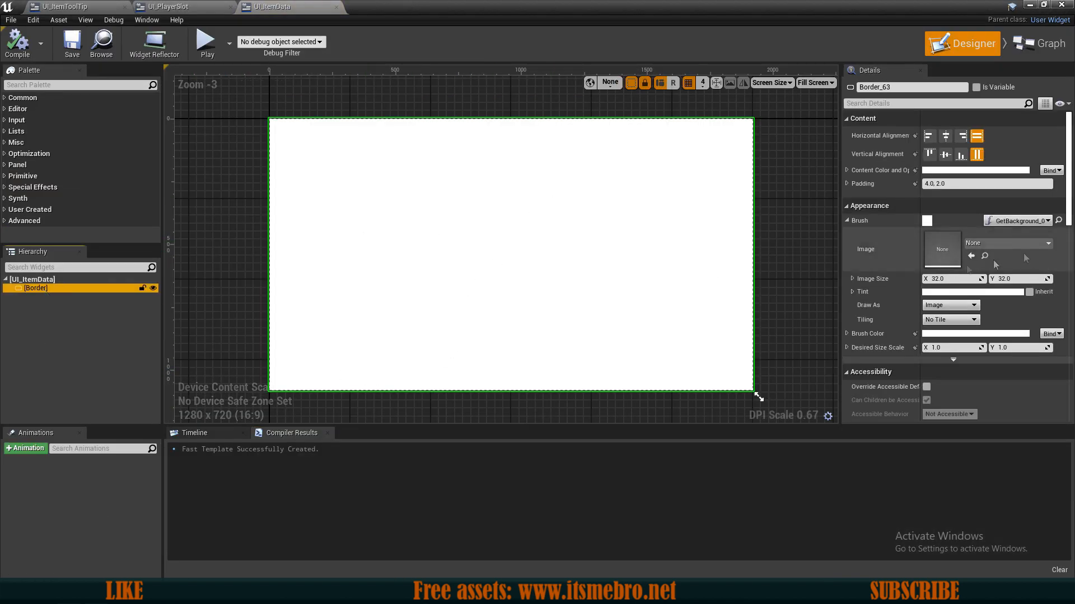
pyautogui.scroll(-3)
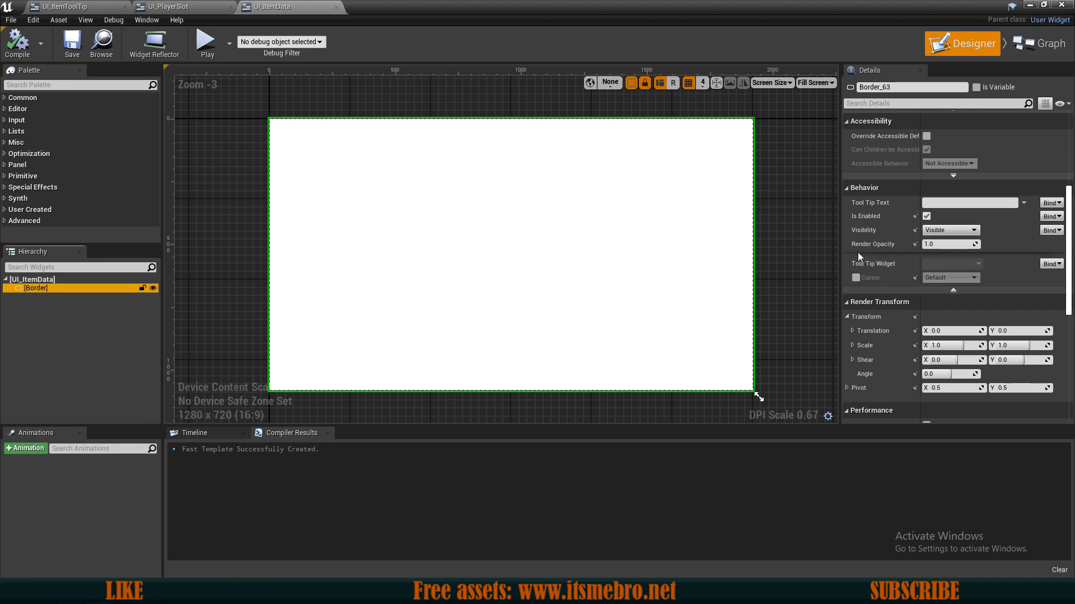
pyautogui.click(1050, 263)
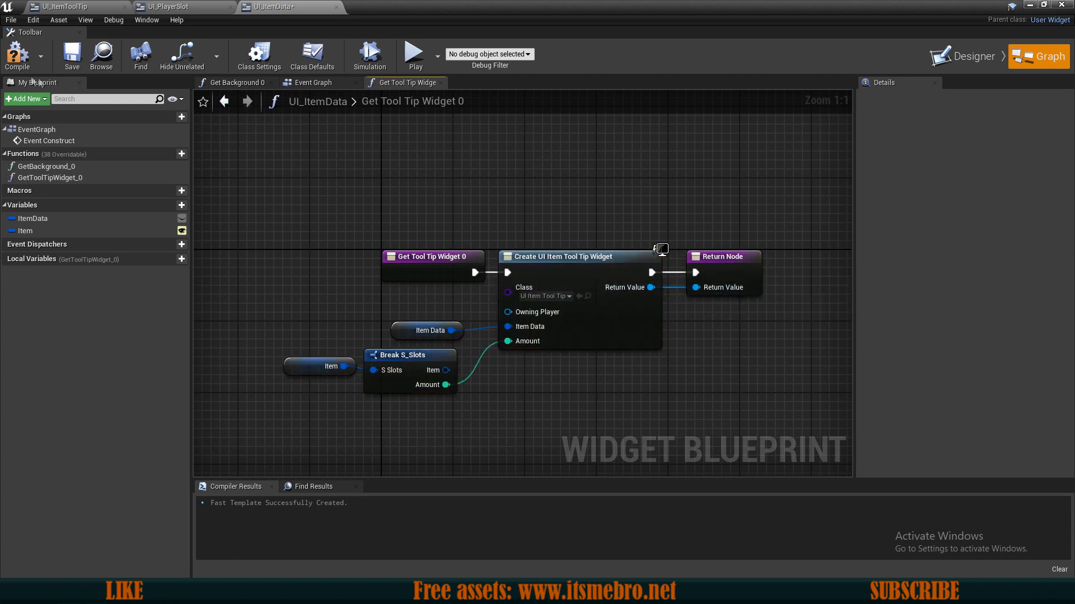
pyautogui.click(16, 56)
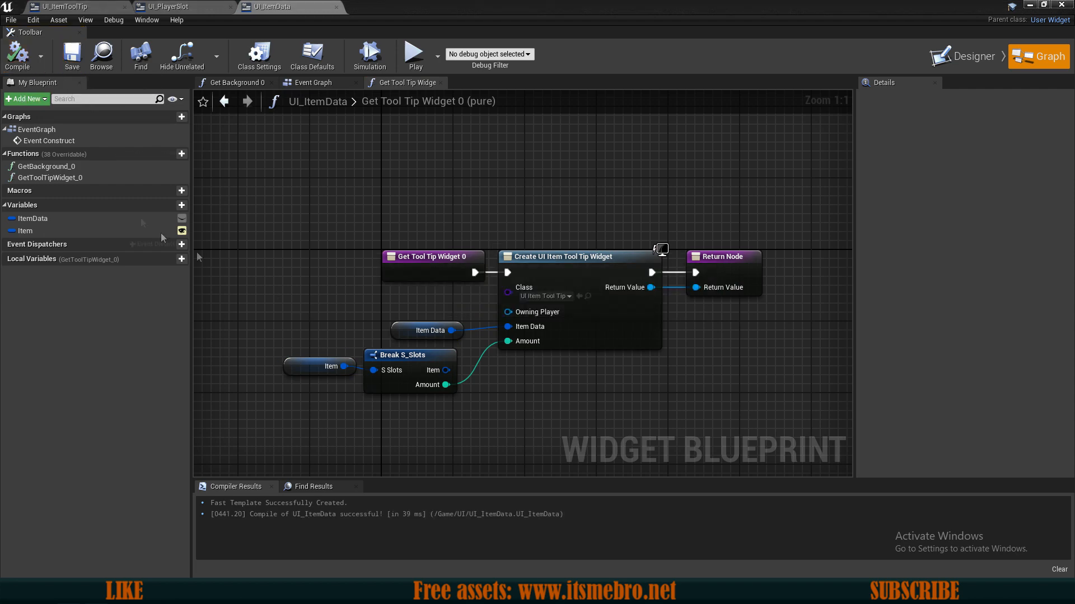
pyautogui.click(318, 367)
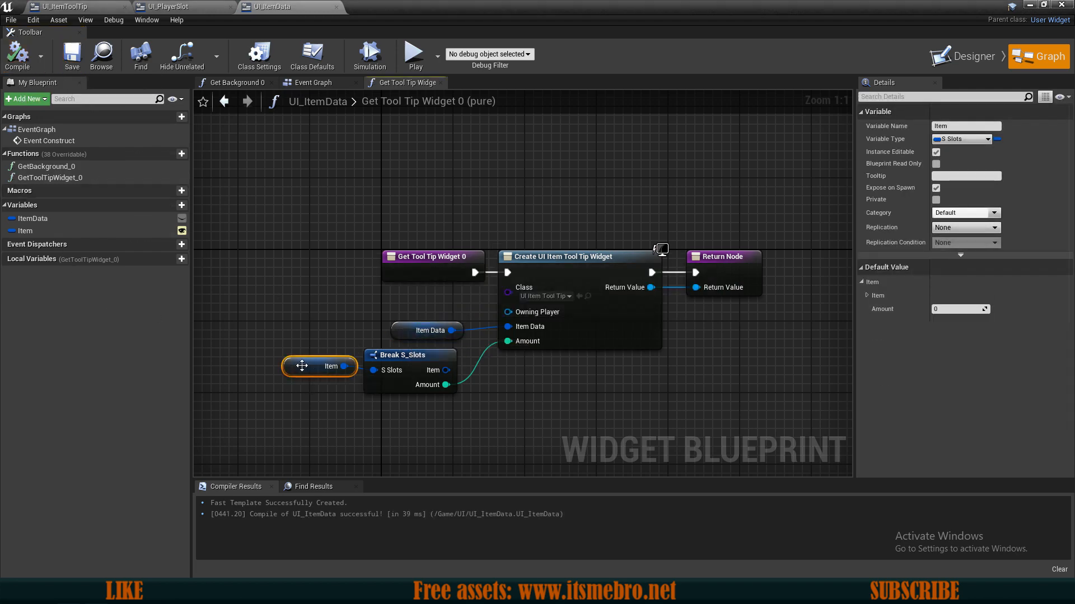
pyautogui.click(32, 217)
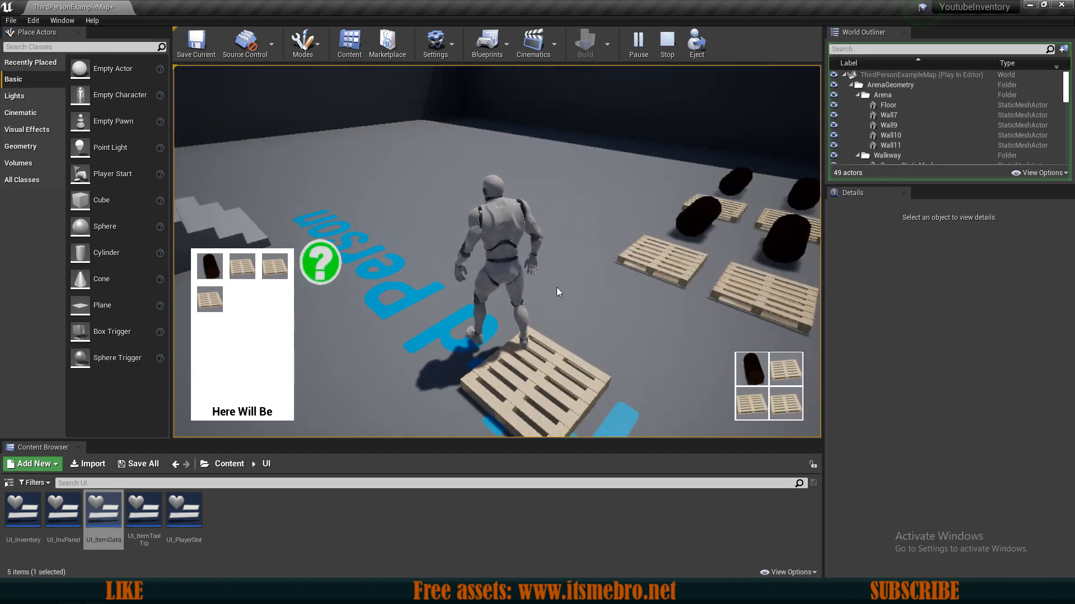
pyautogui.moveTo(751, 370)
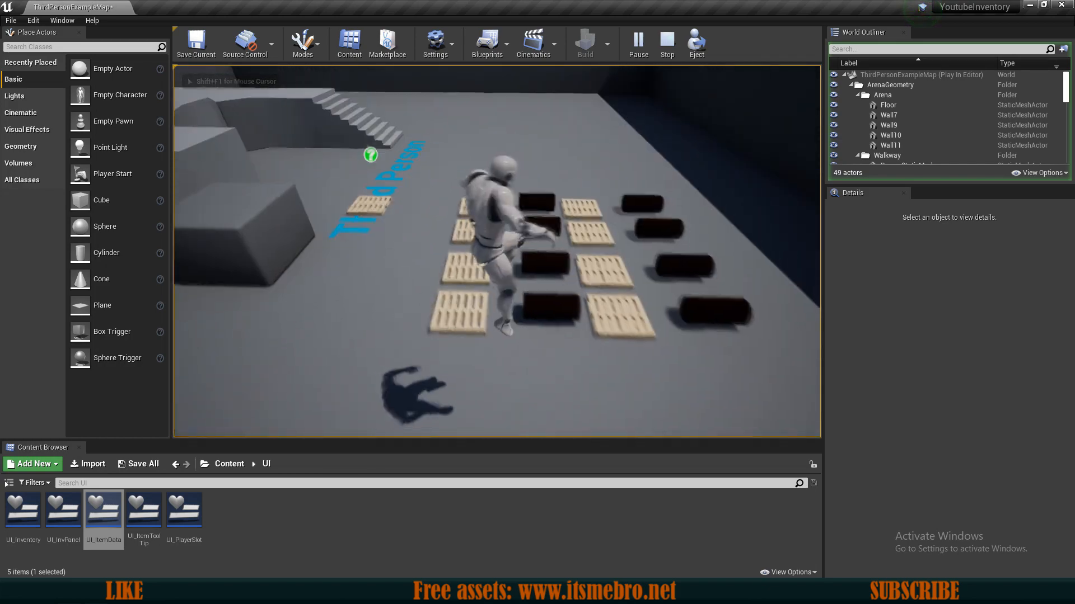
# - Stop the play-in-editor test to return to level editing
pyautogui.click(665, 43)
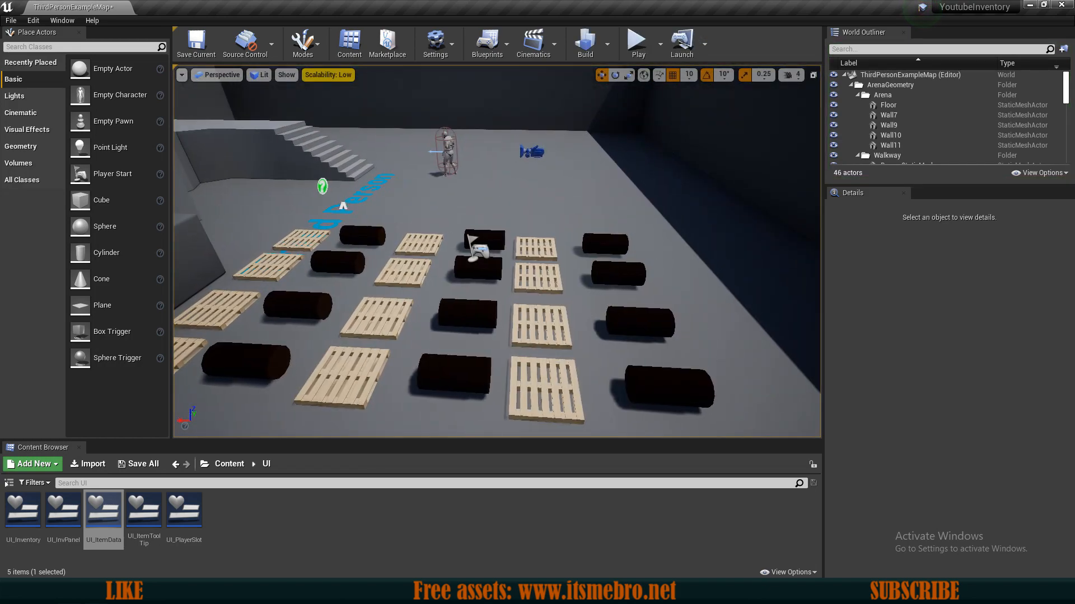
# - Set Item Amount to 4 on all 24 log and pallet pickups, then verify one
pyautogui.click(603, 271)
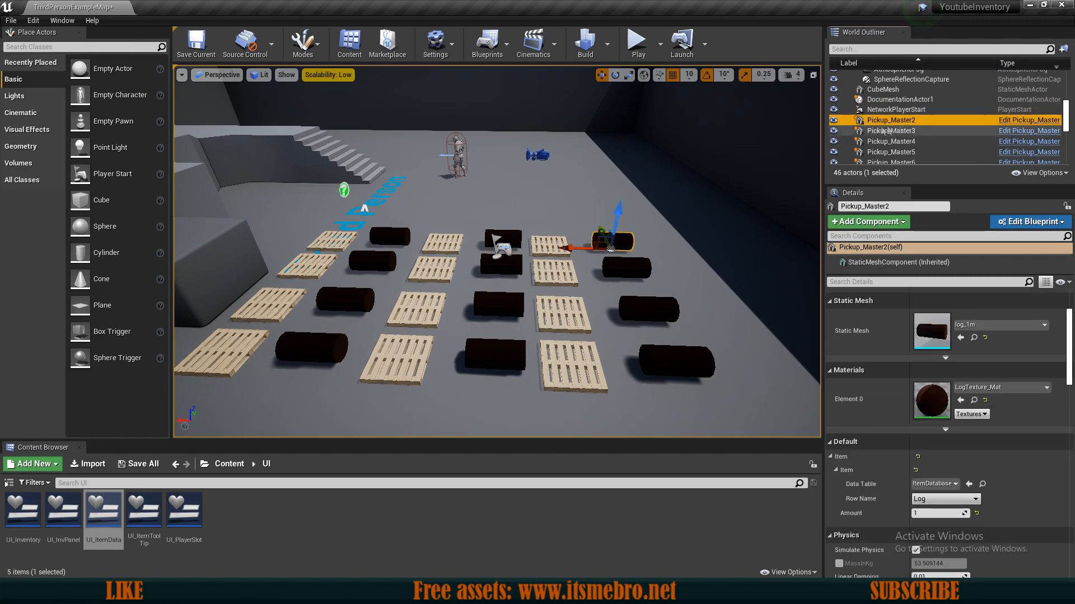
pyautogui.scroll(-3)
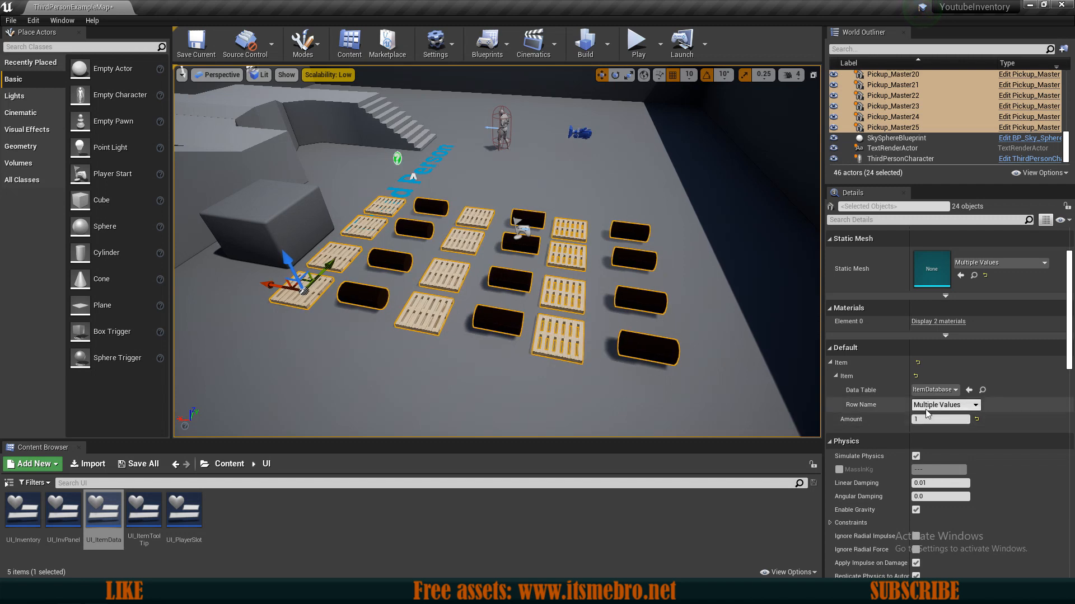
pyautogui.moveTo(858, 418)
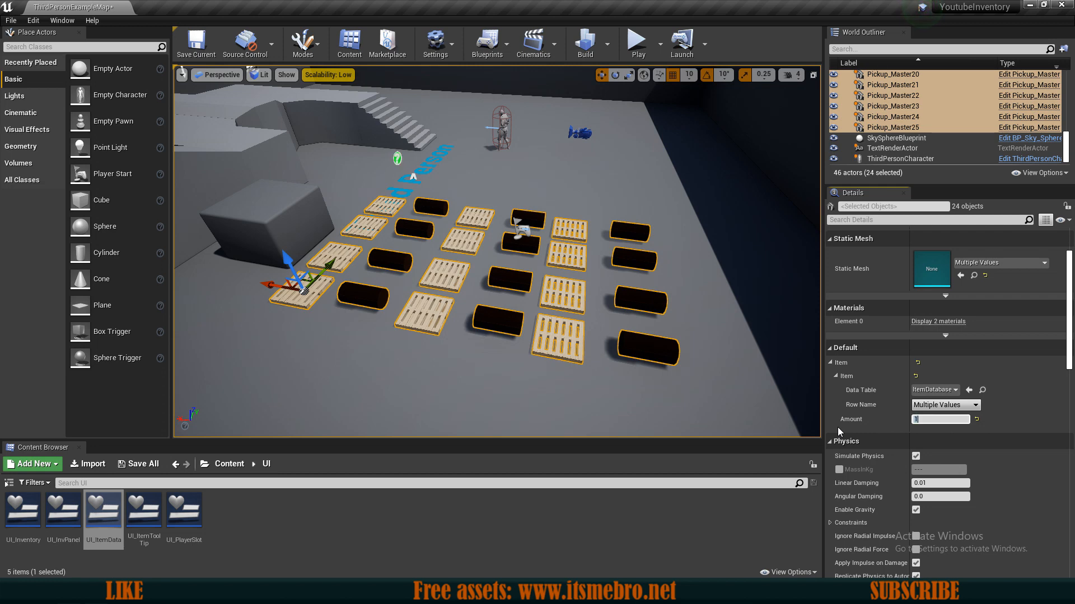
pyautogui.write('4')
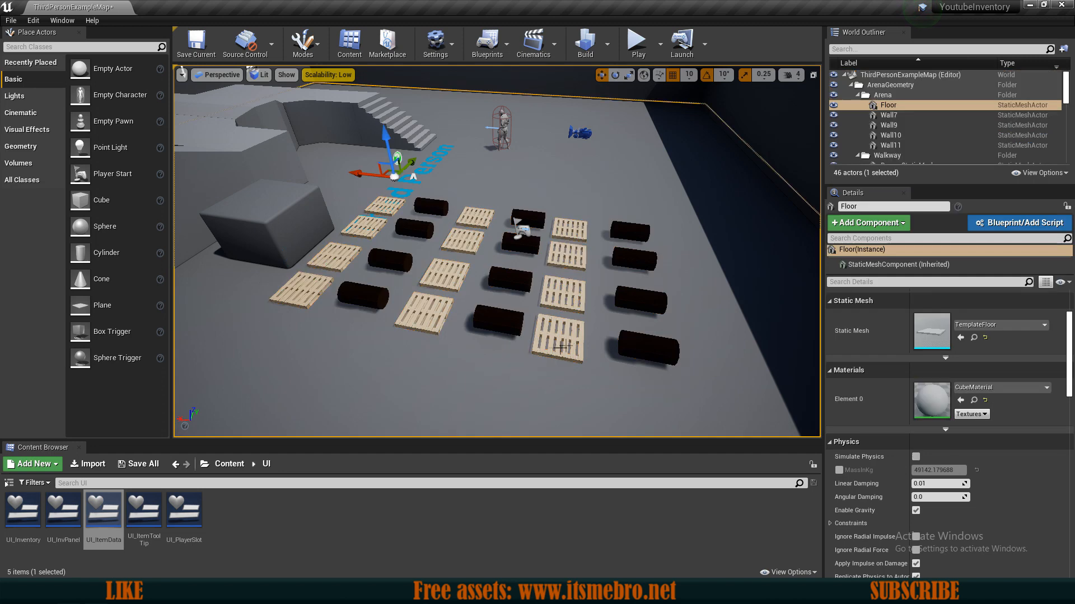
pyautogui.click(560, 336)
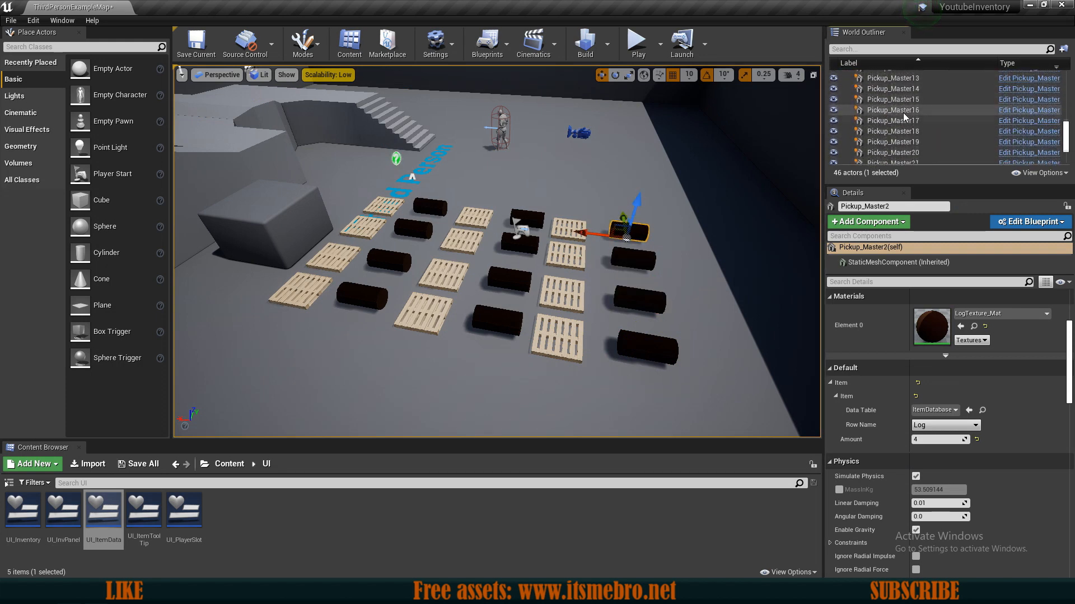
pyautogui.press('ctrl+a')
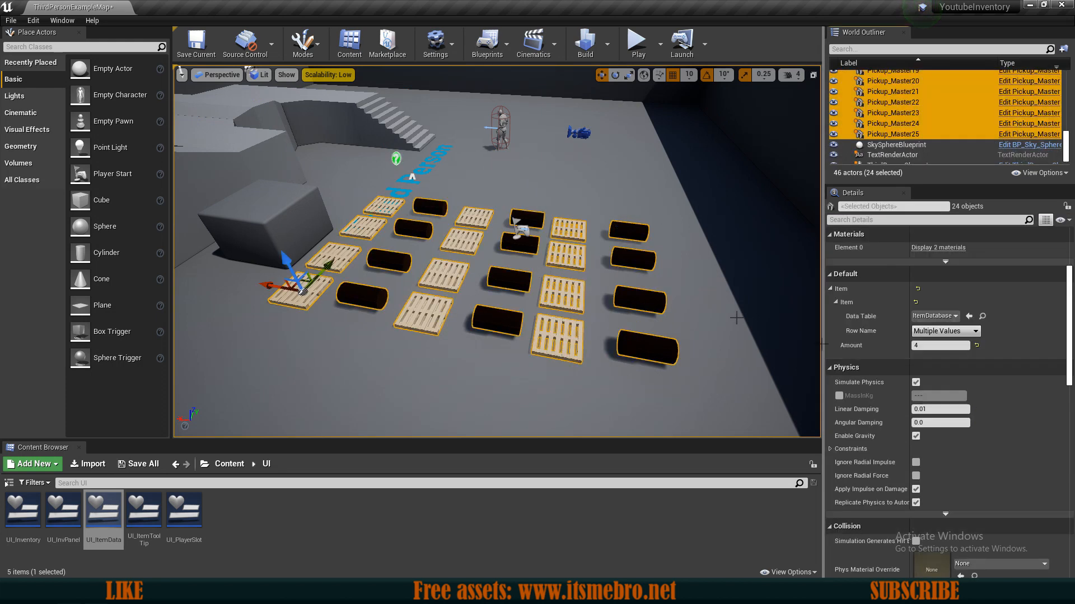